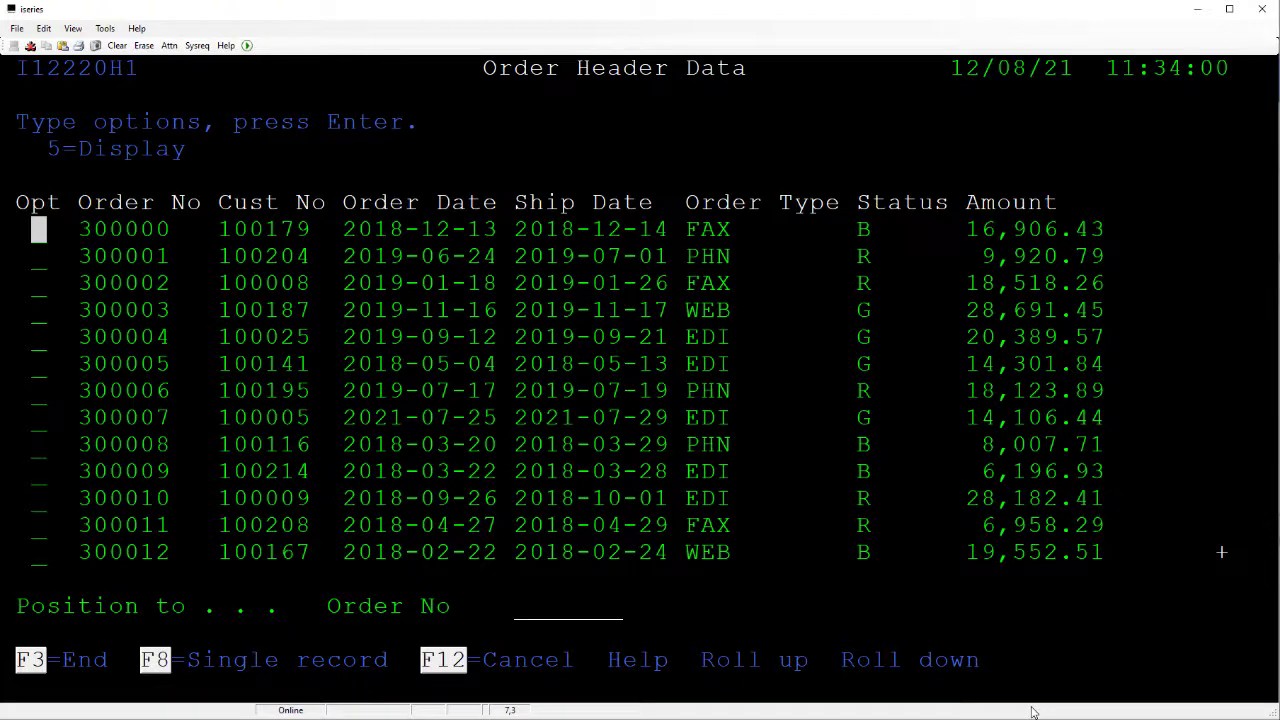
pyautogui.moveTo(810, 578)
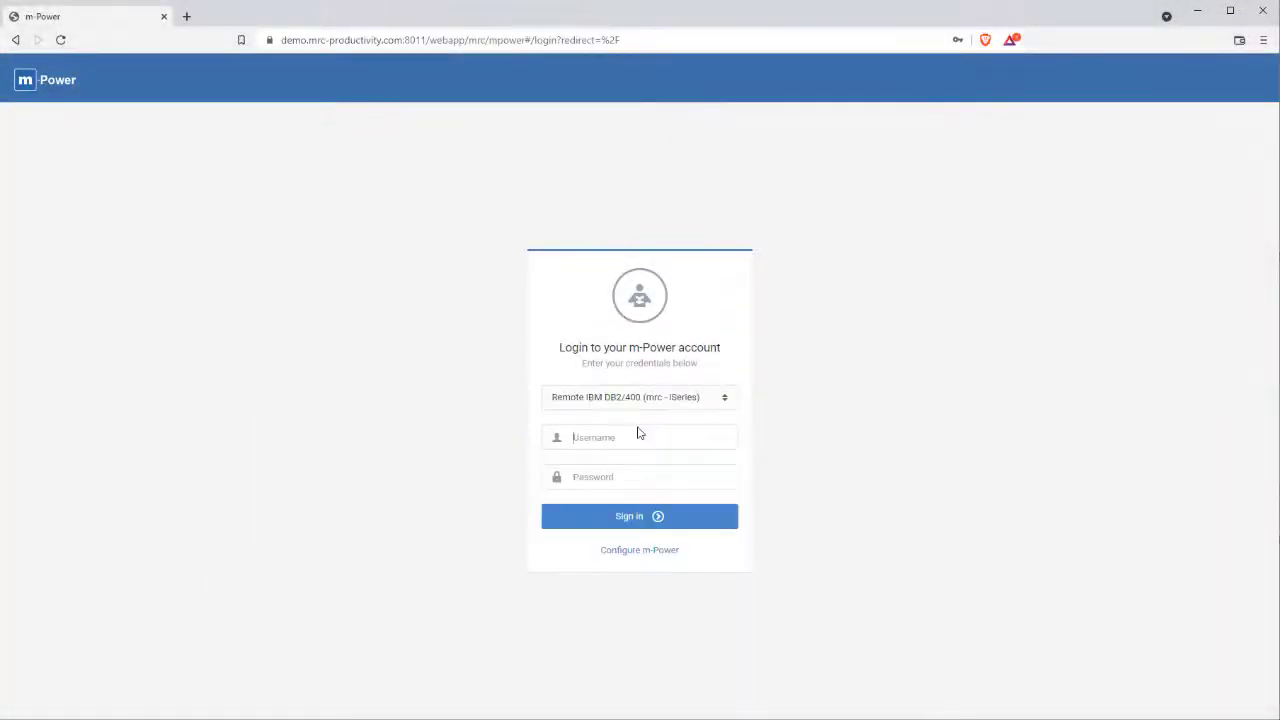
# Step: Sign in as user 'hansen' with the saved password to reach the m-Power home page
pyautogui.write('hansen')
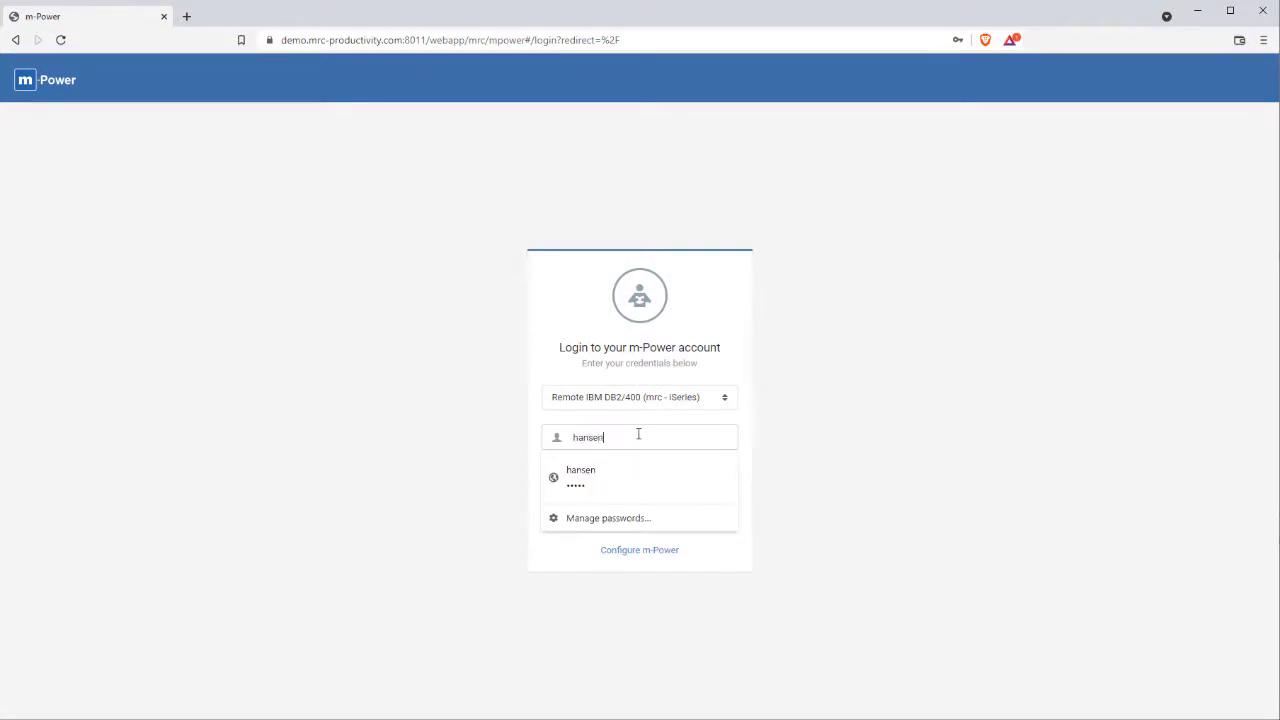
pyautogui.click(580, 476)
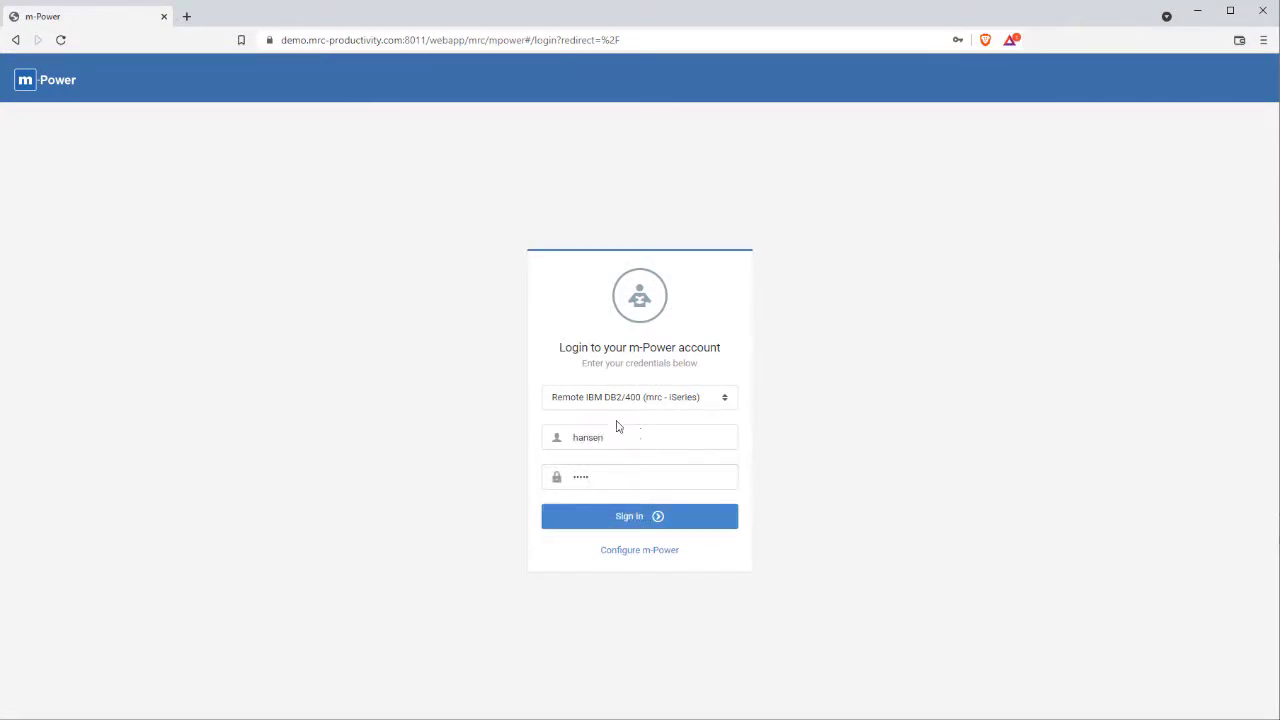
pyautogui.click(640, 516)
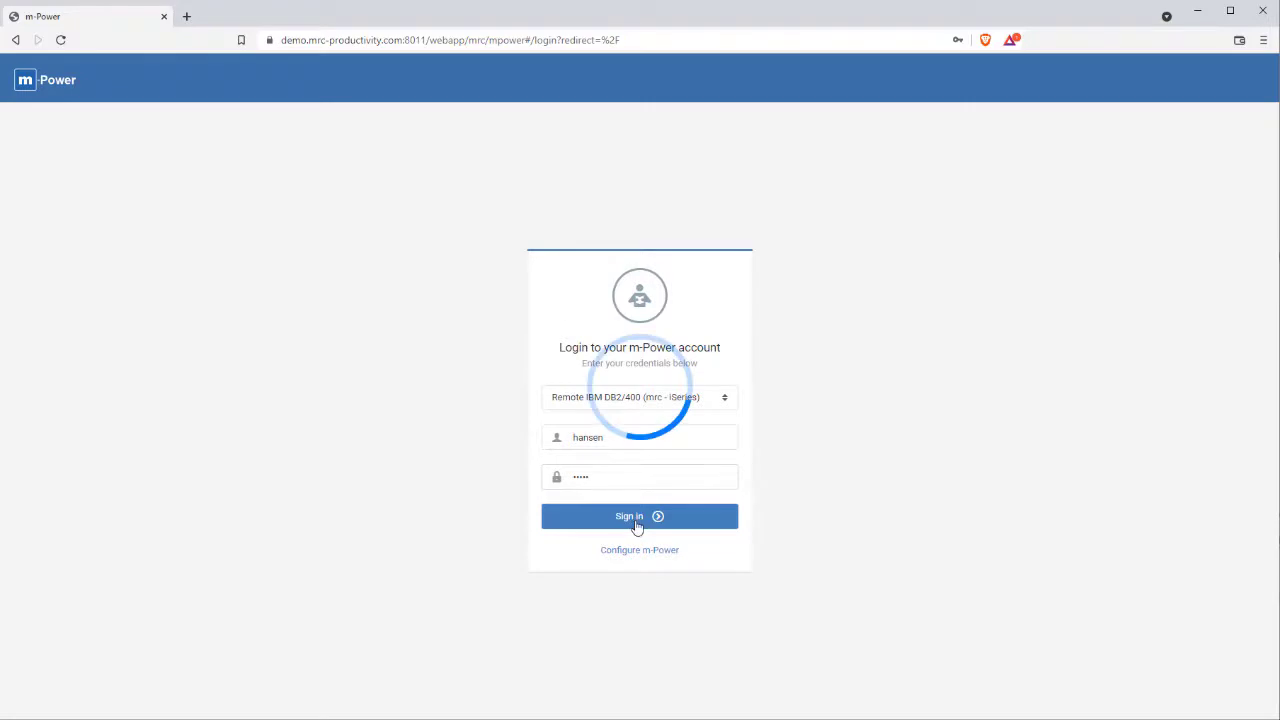
pyautogui.click(640, 516)
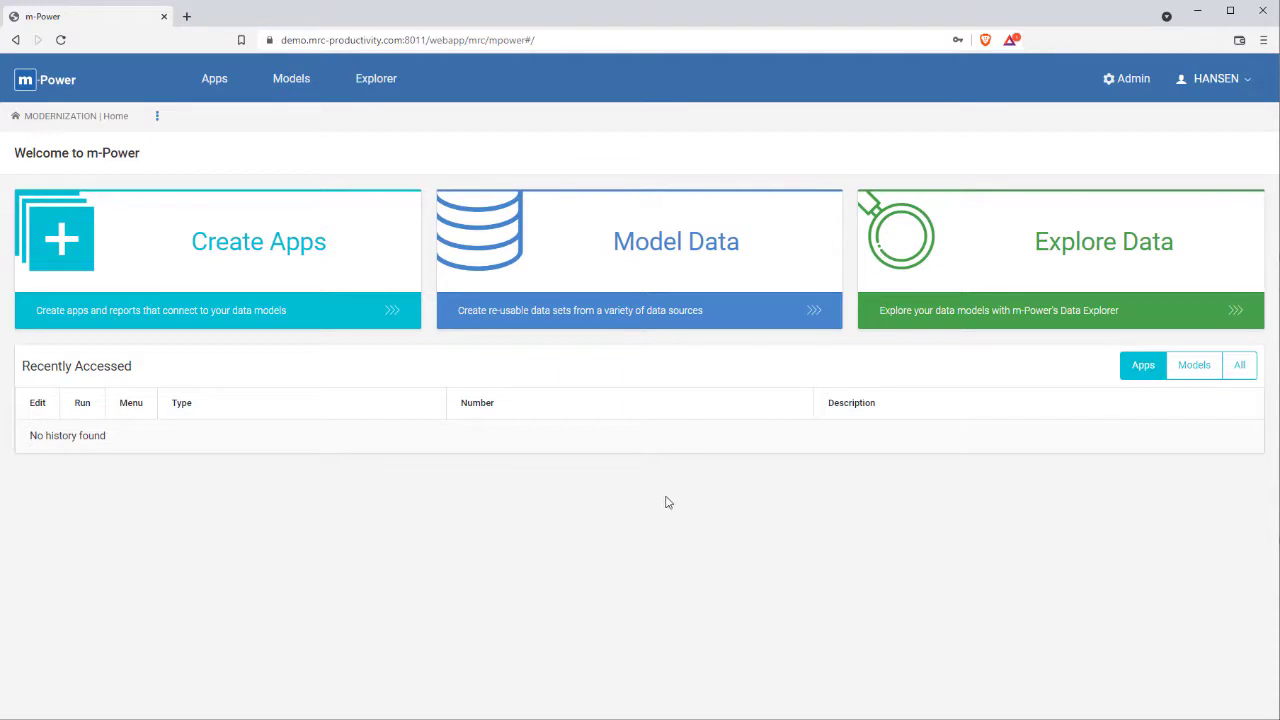
pyautogui.moveTo(312, 296)
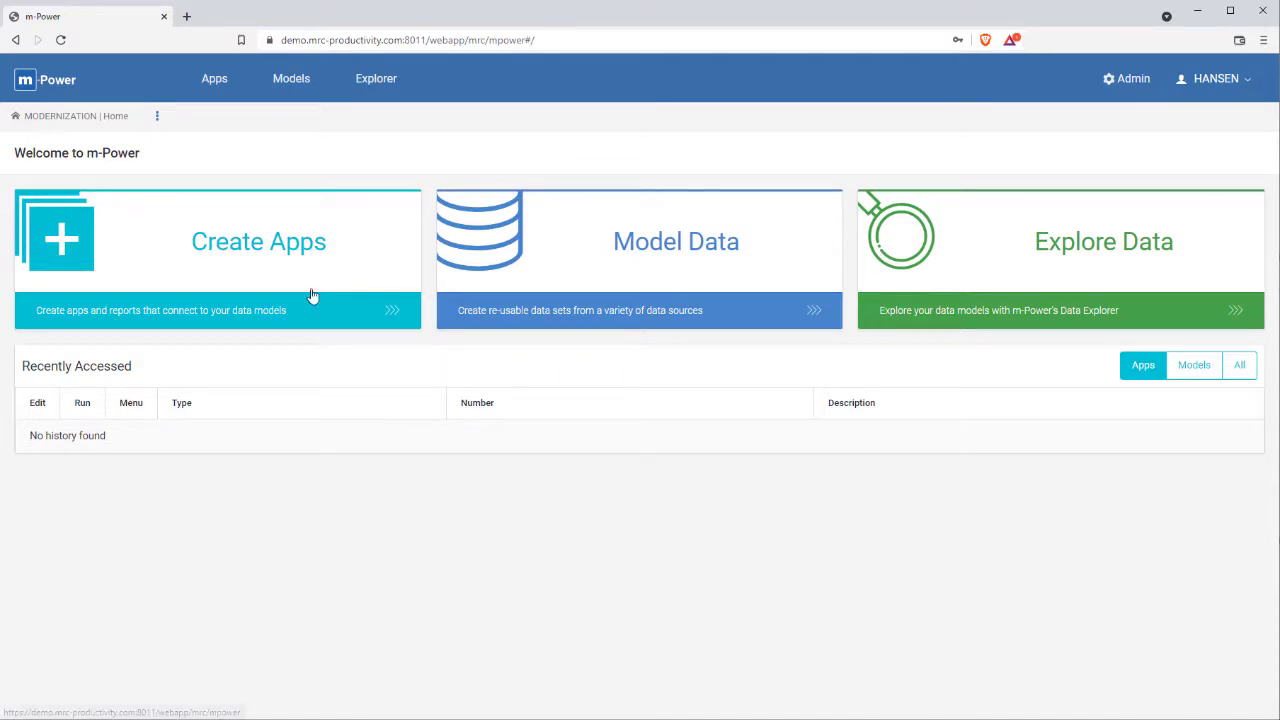
# Step: Create a new maintainer app named 'Customer Orders' using the Data List with Web Form template
pyautogui.click(258, 240)
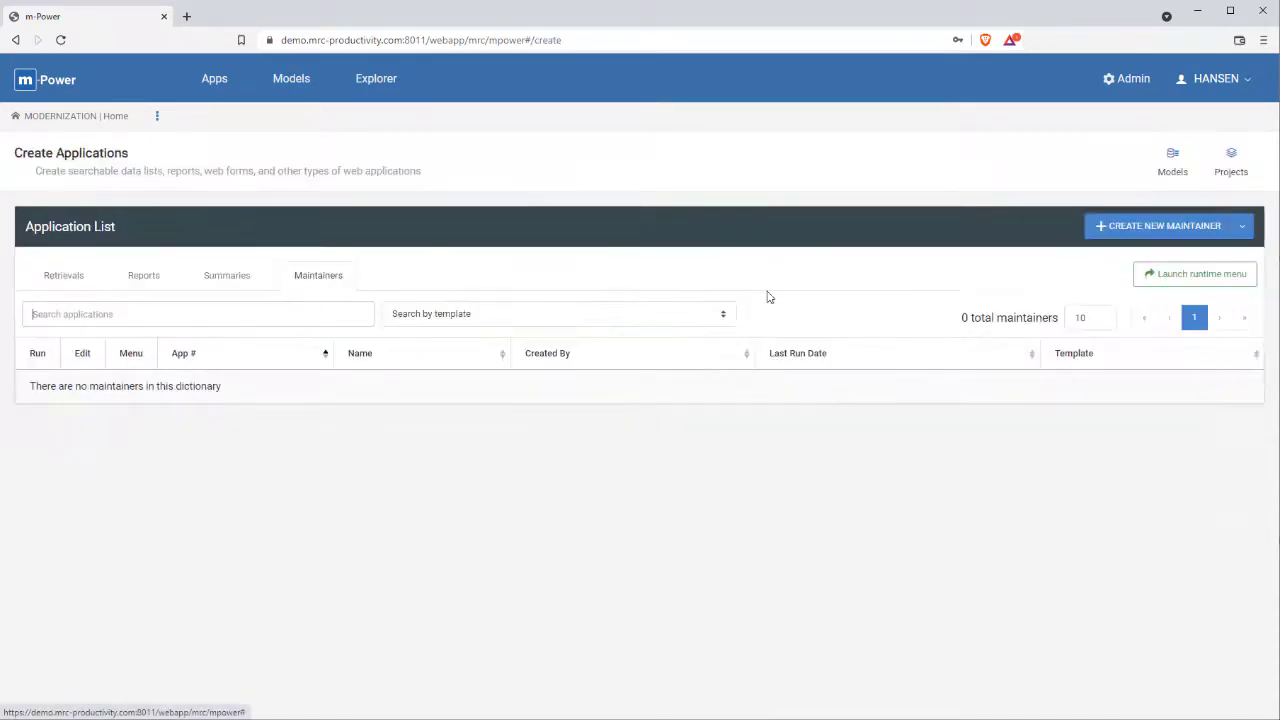
pyautogui.click(1164, 224)
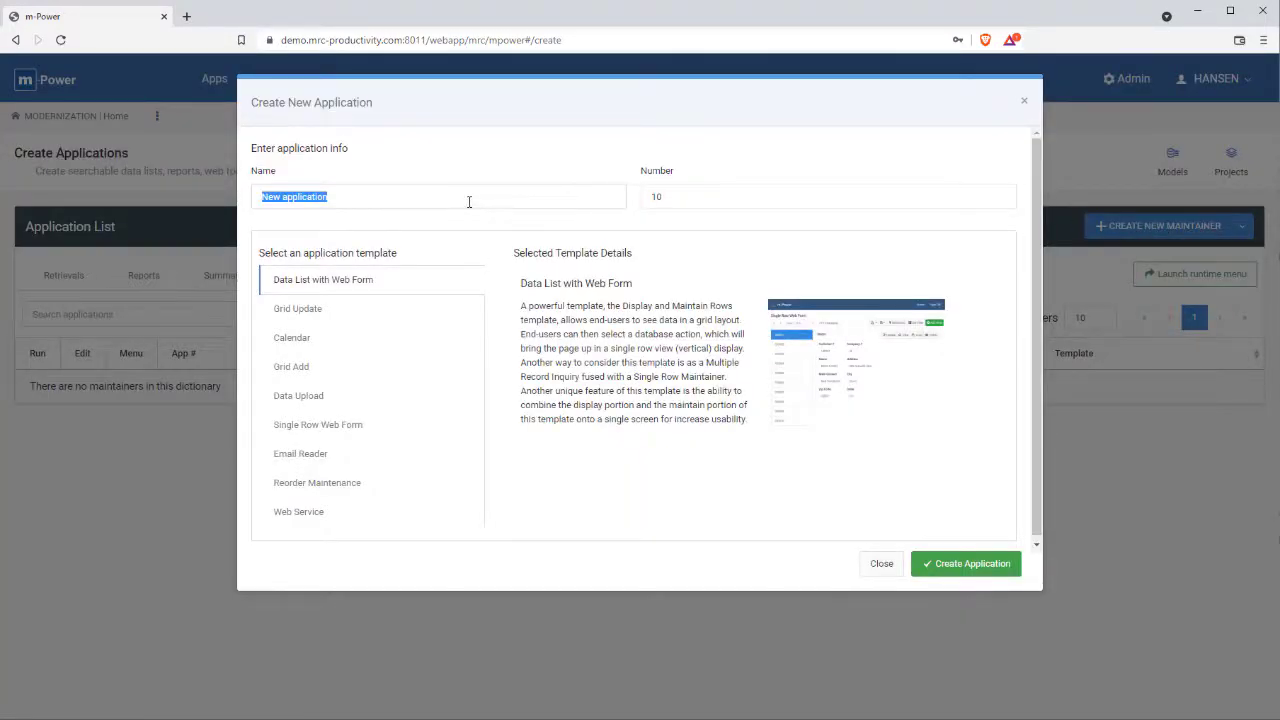
pyautogui.write('Customer Orders')
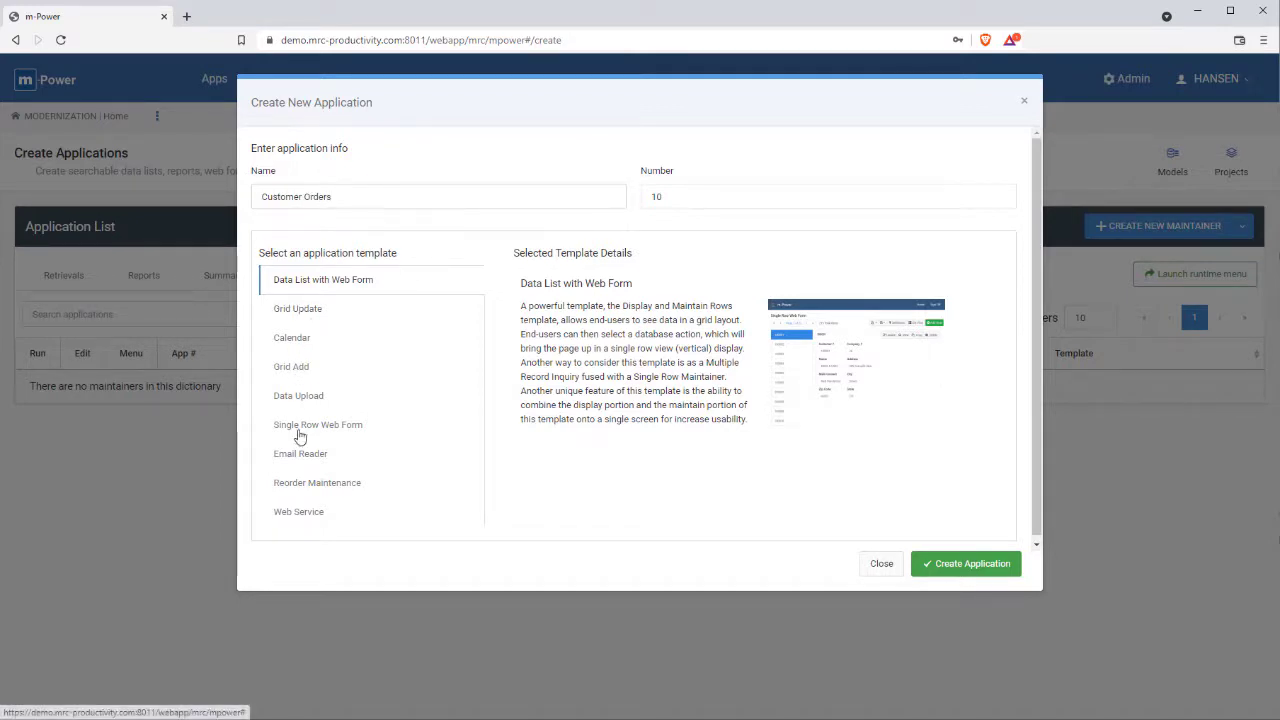
pyautogui.moveTo(728, 436)
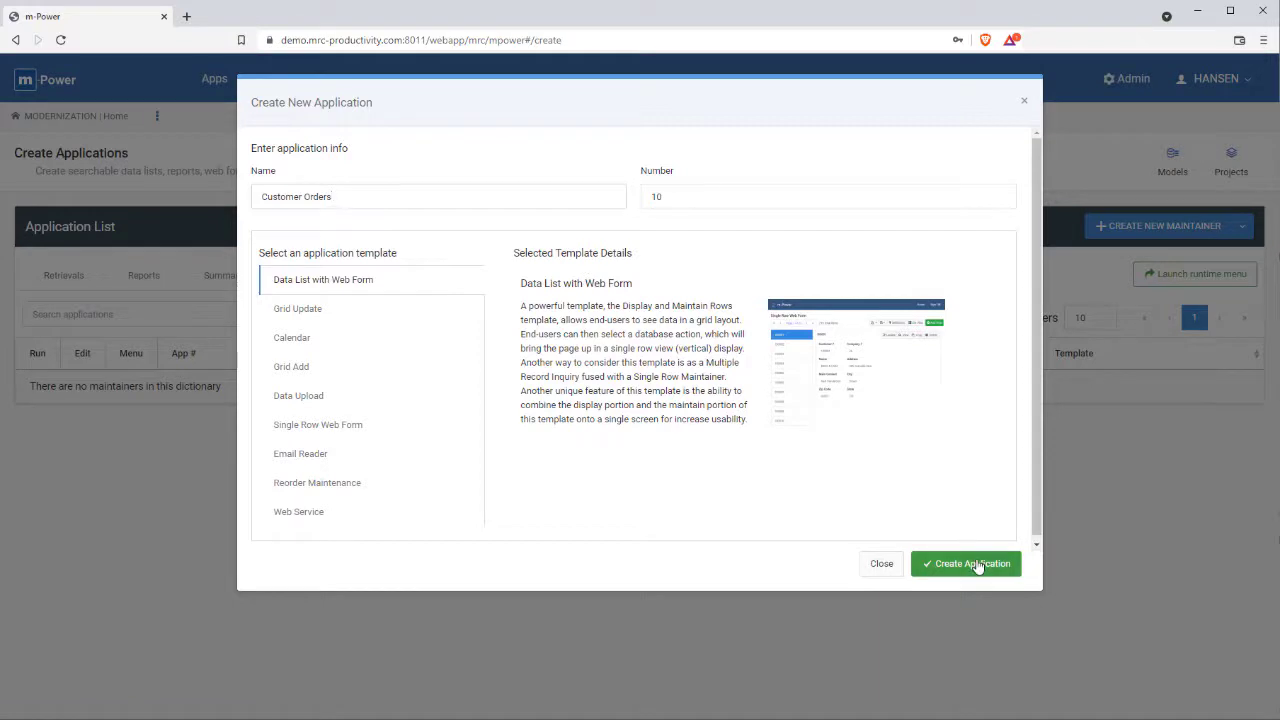
pyautogui.click(966, 564)
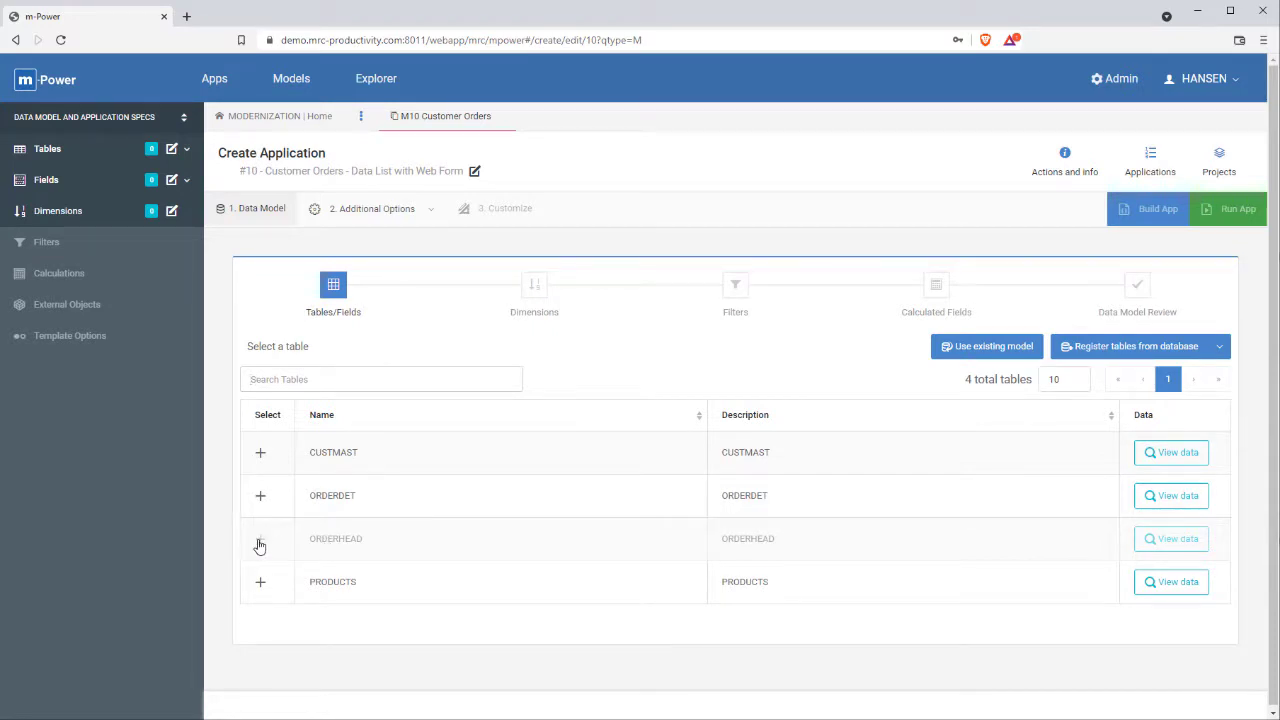
# Step: Select the ORDERHEAD table with all of its fields and proceed to the dimensions step
pyautogui.click(260, 544)
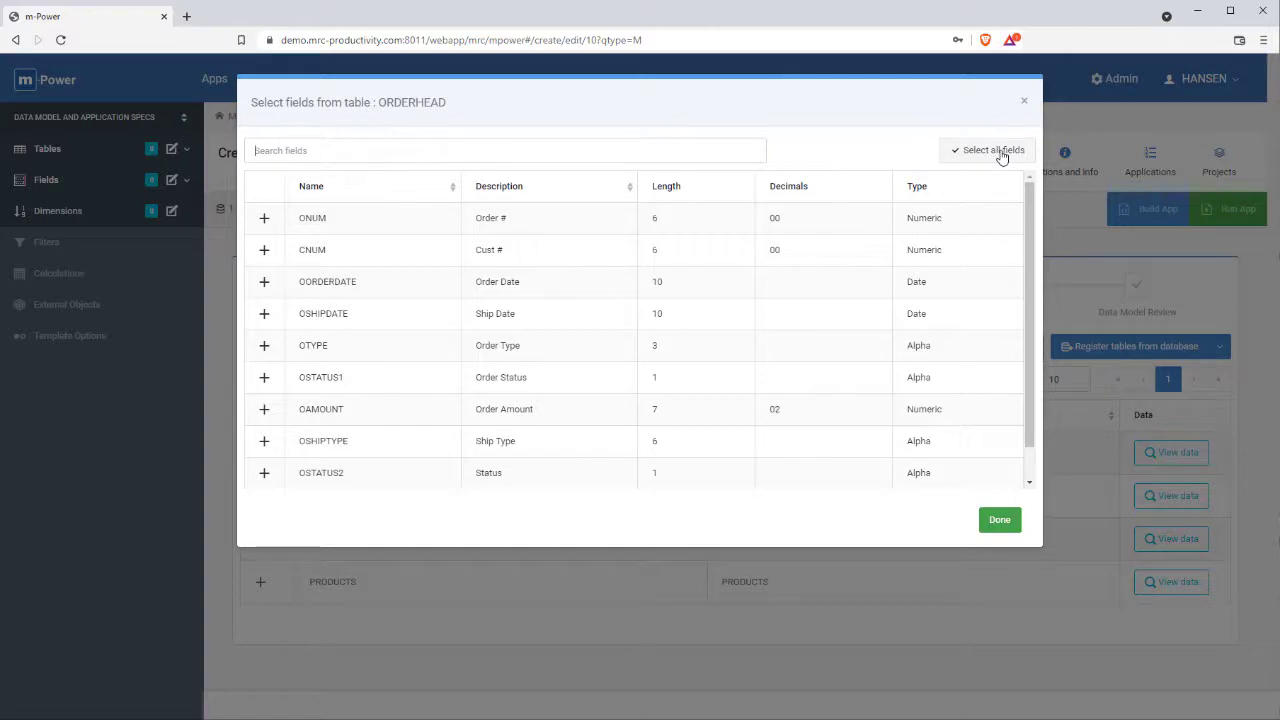
pyautogui.click(992, 148)
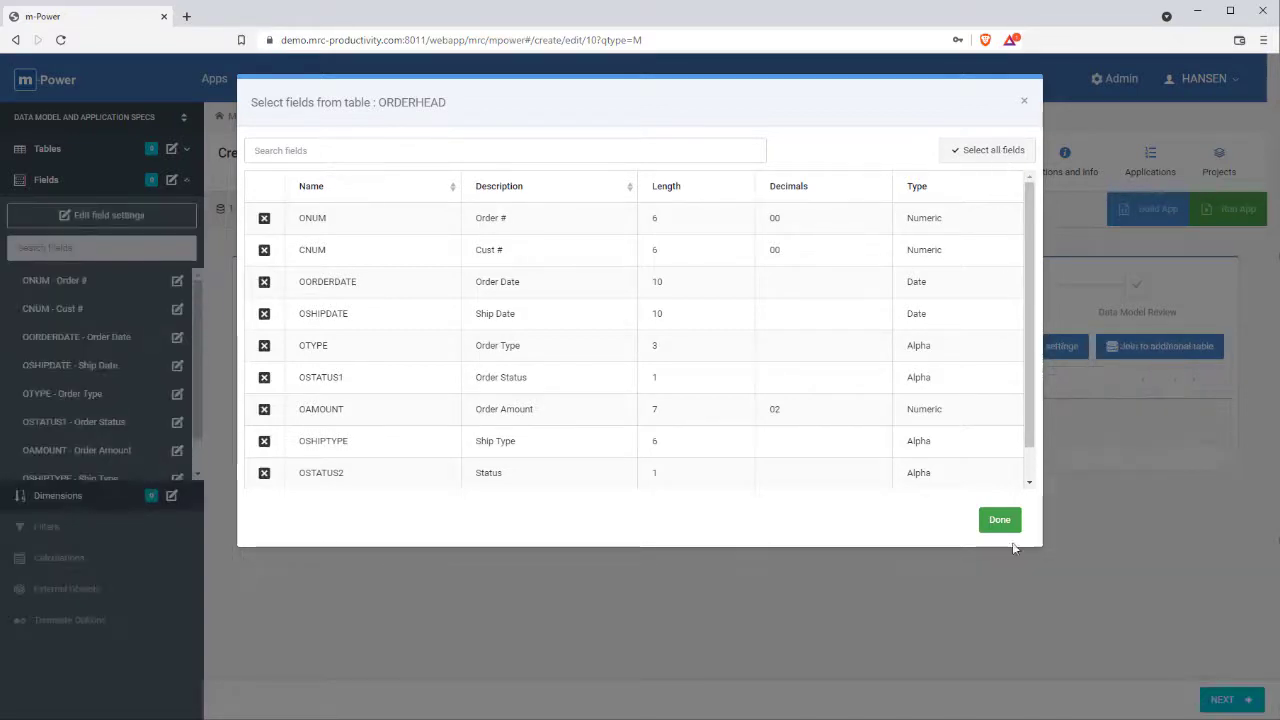
pyautogui.click(1000, 520)
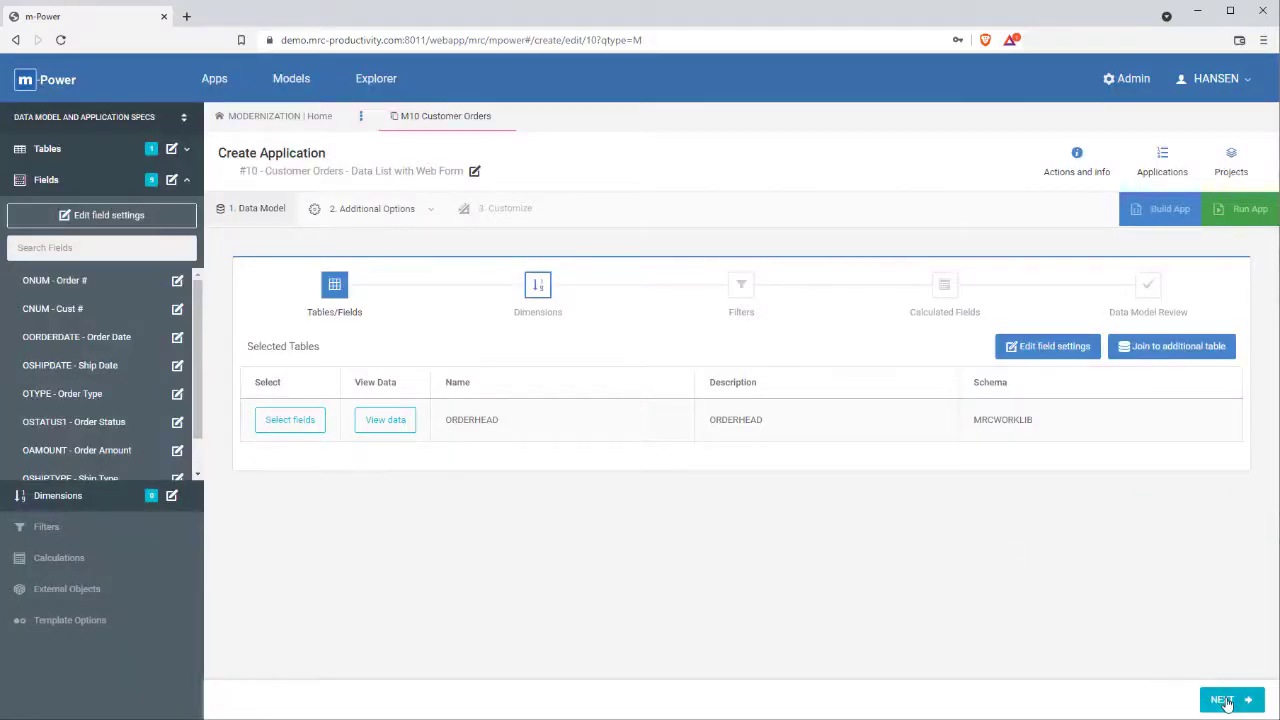
pyautogui.click(1222, 700)
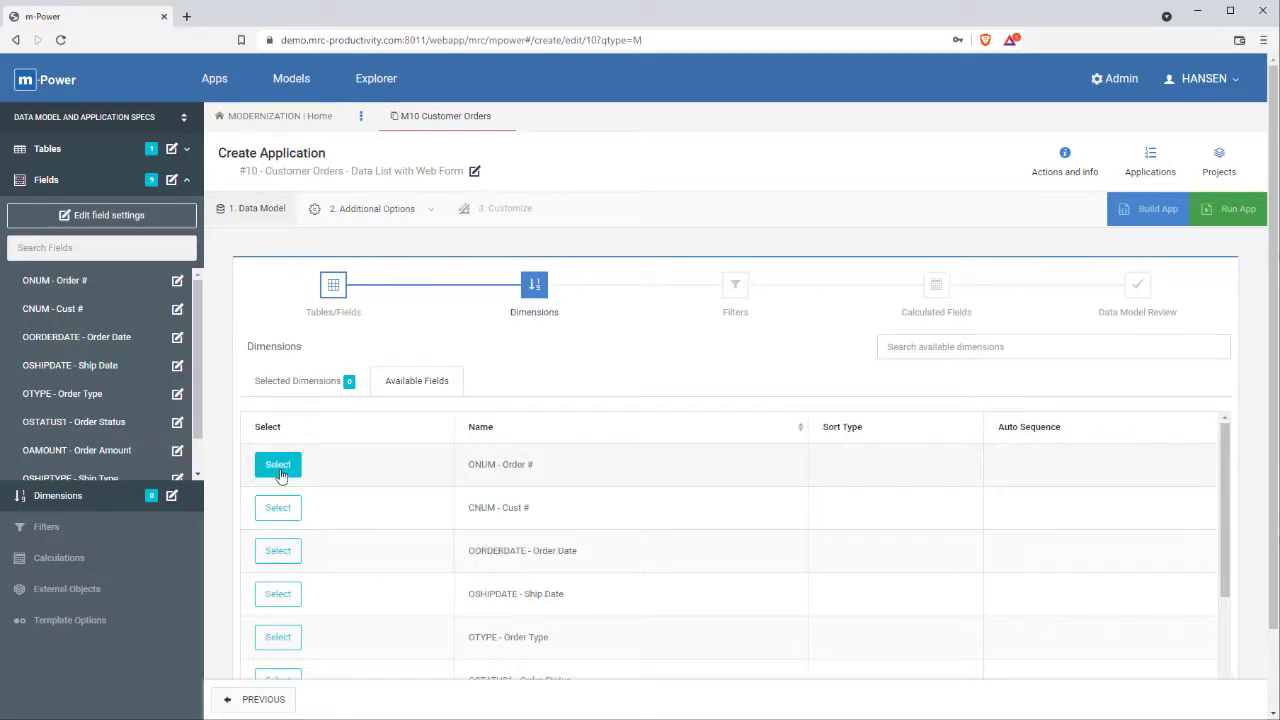
# Step: Make ONUM - Order # the only ascending dimension, skip filters and finish the data model
pyautogui.click(278, 464)
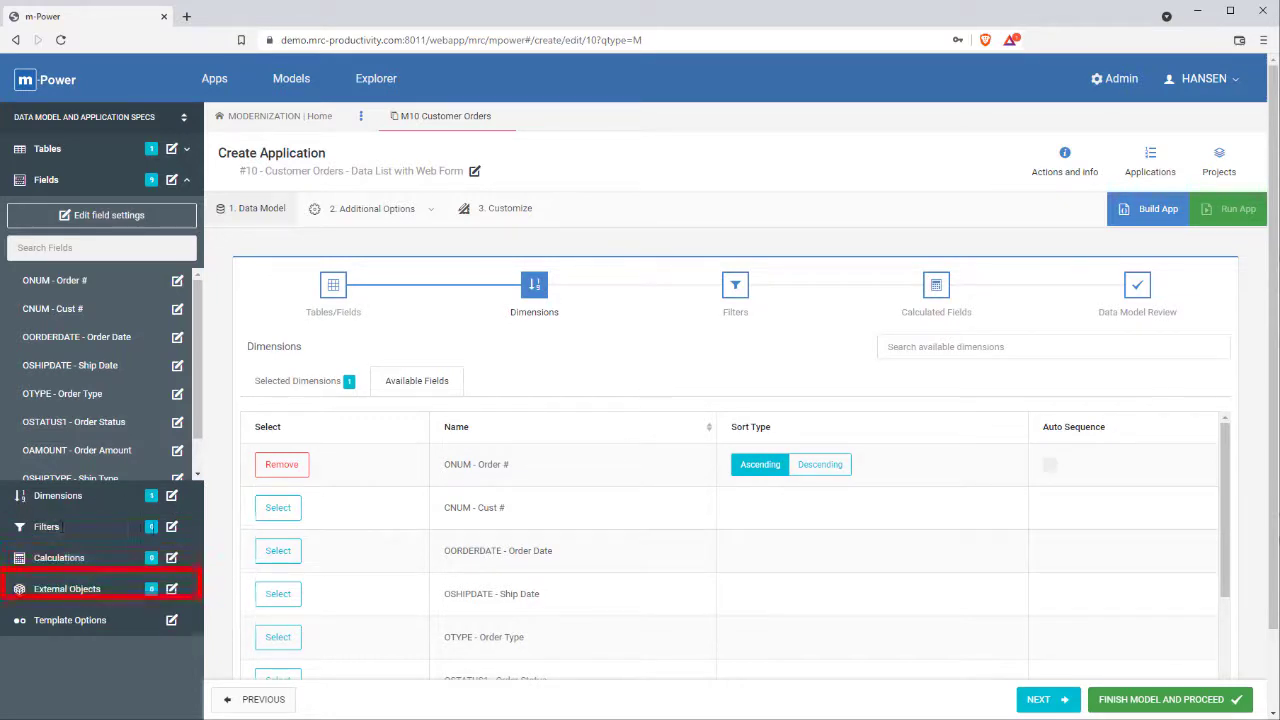
pyautogui.moveTo(112, 564)
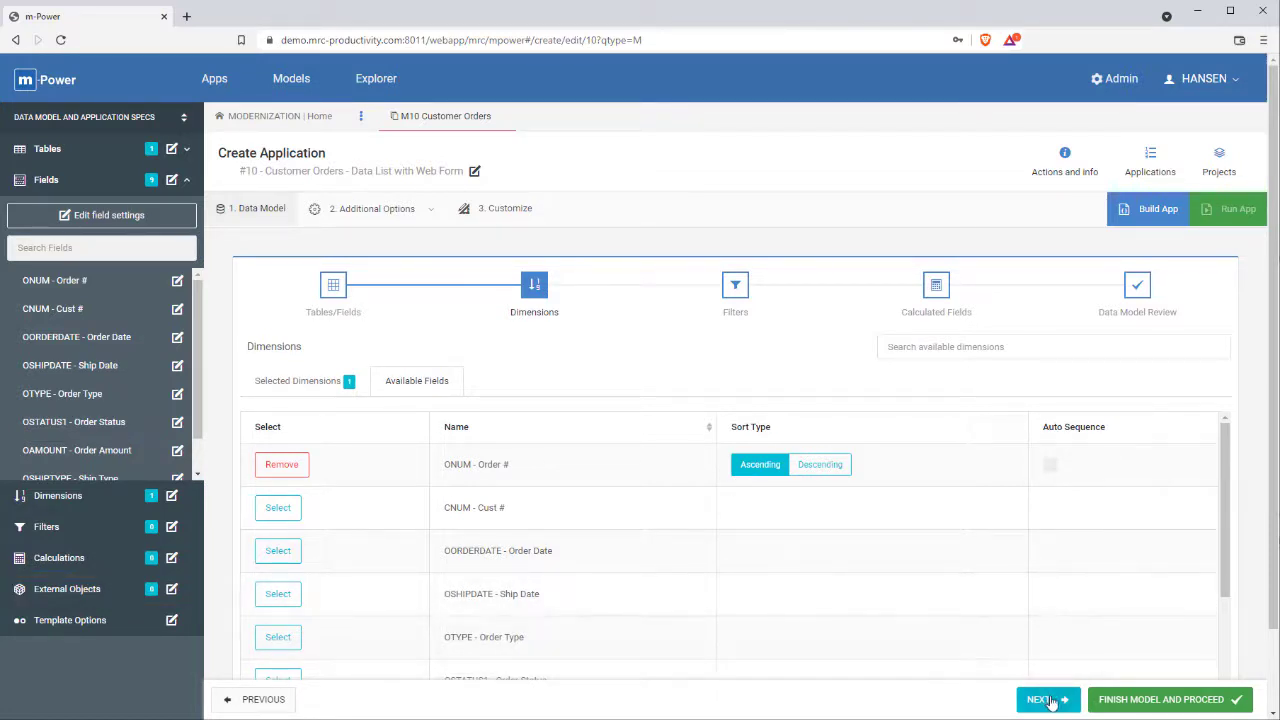
pyautogui.click(1044, 700)
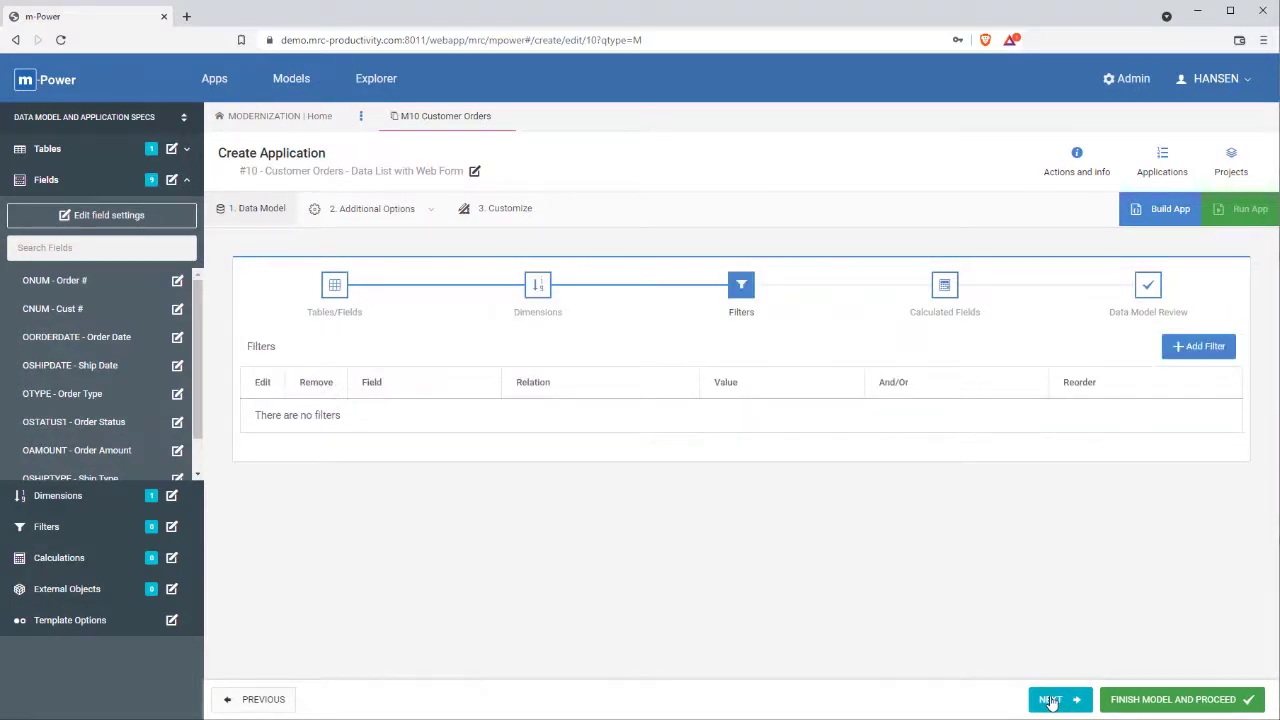
pyautogui.click(1050, 700)
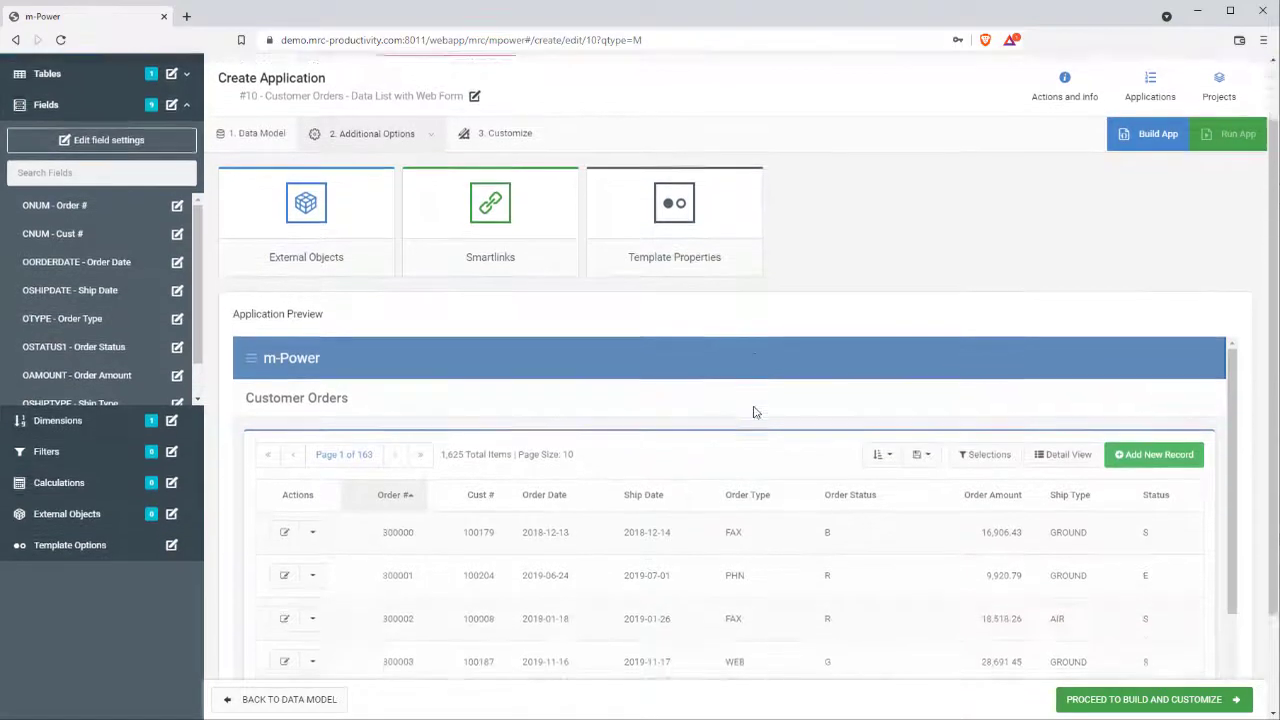
# Step: Build the Customer Orders application and run it to open the live orders list
pyautogui.scroll(-3)
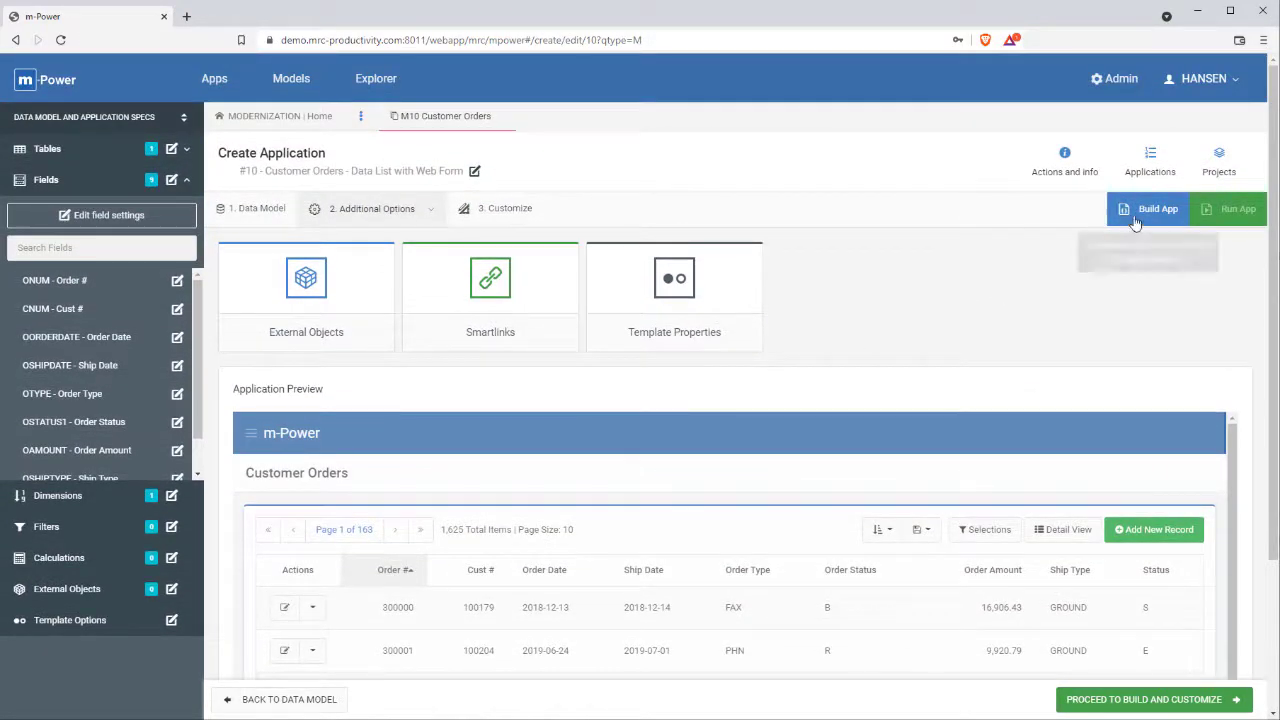
pyautogui.click(1158, 208)
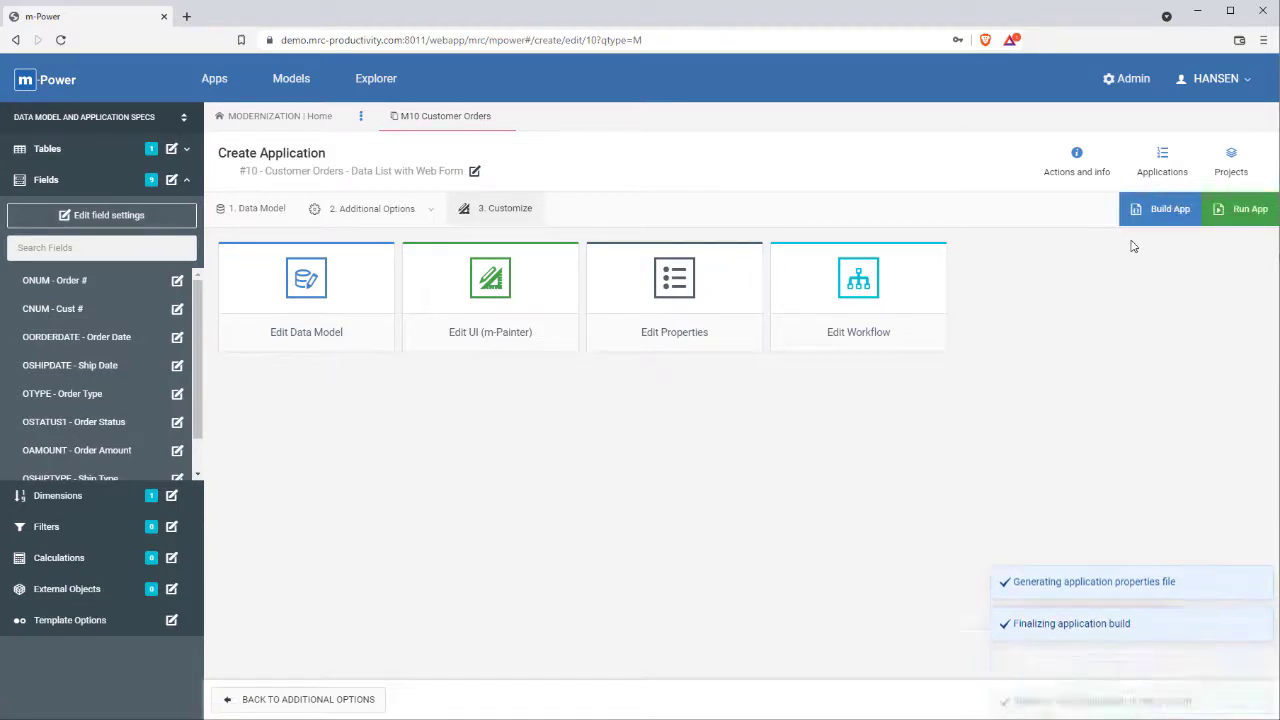
pyautogui.moveTo(1250, 208)
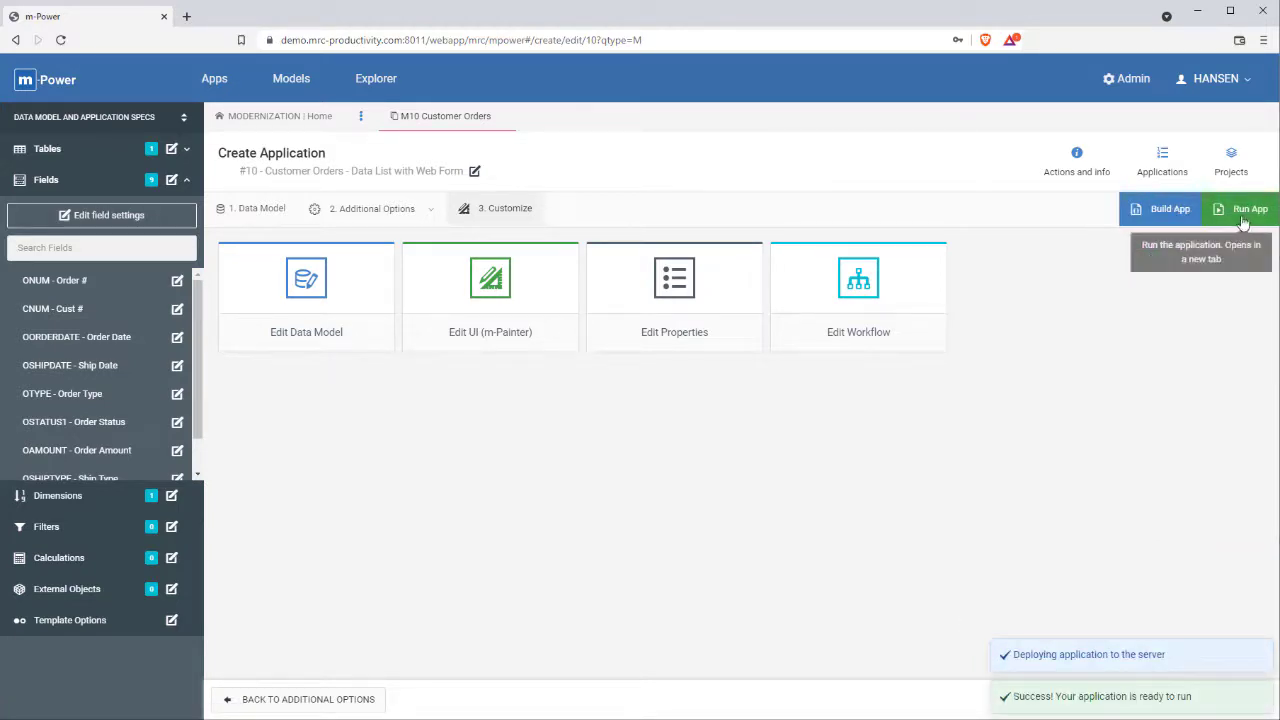
pyautogui.click(1252, 210)
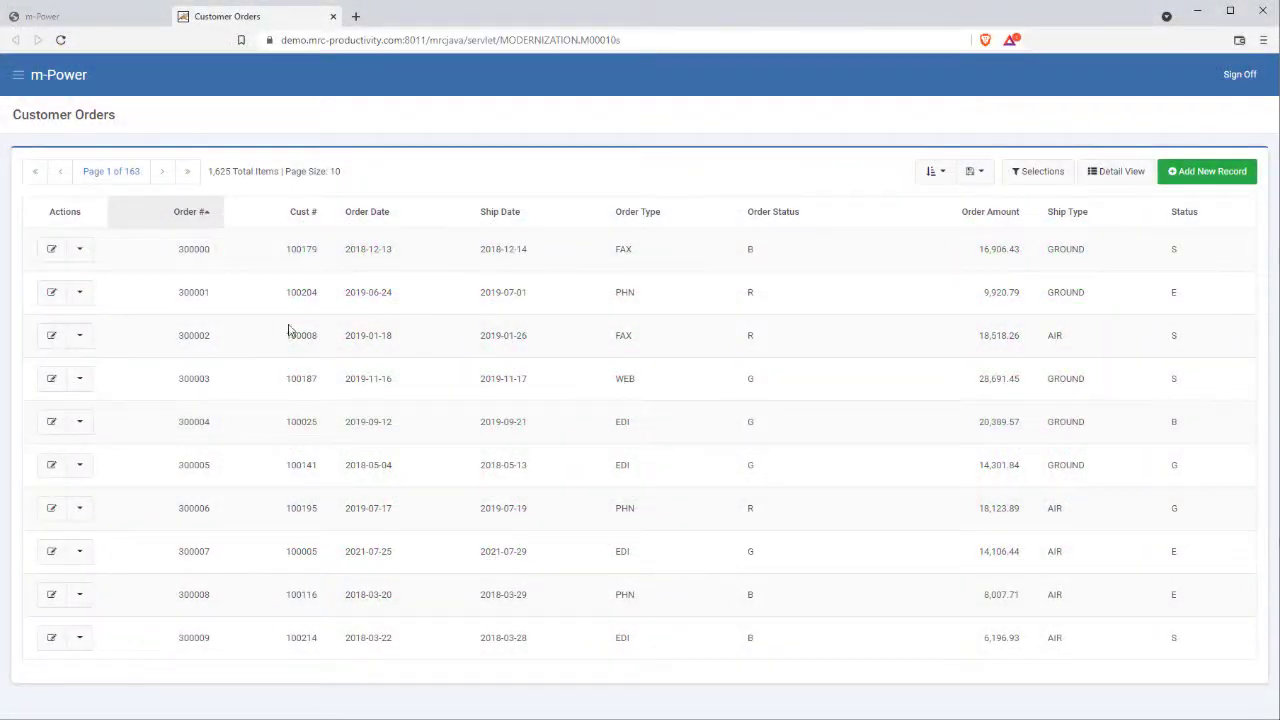
pyautogui.moveTo(52, 292)
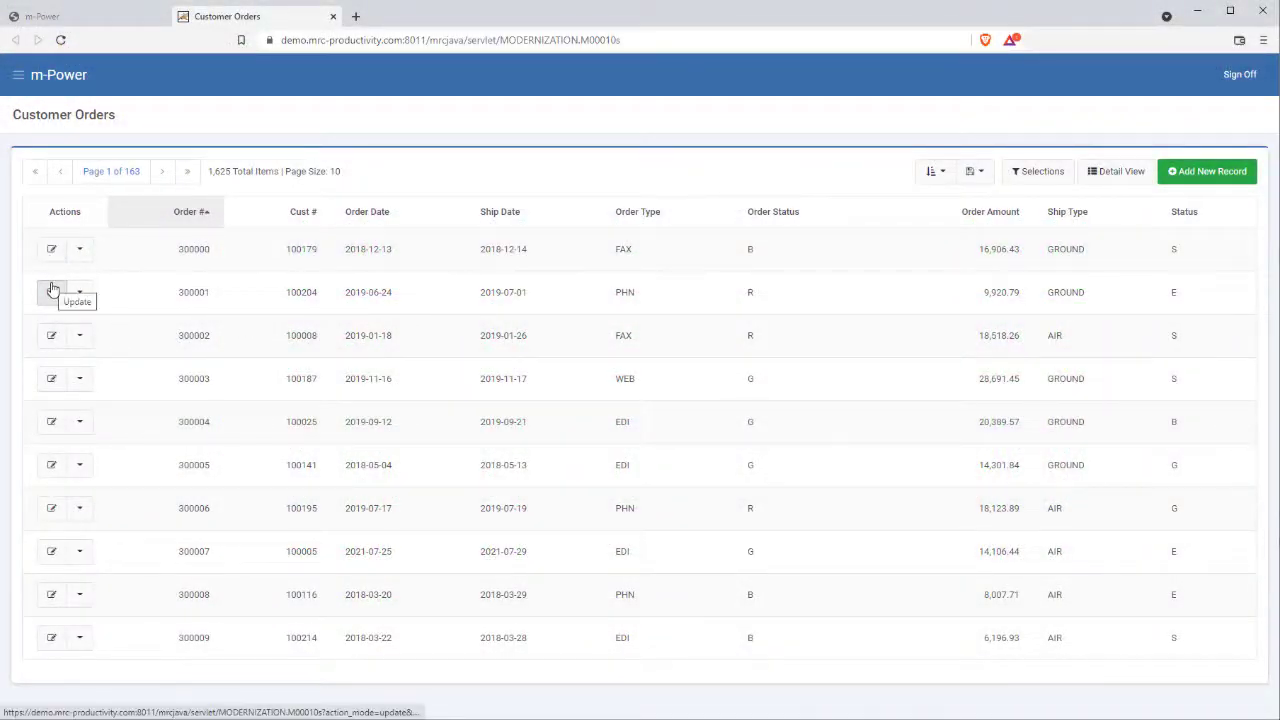
# Step: Open order 300001 in the edit form and accept it unchanged, returning to the list
pyautogui.click(52, 292)
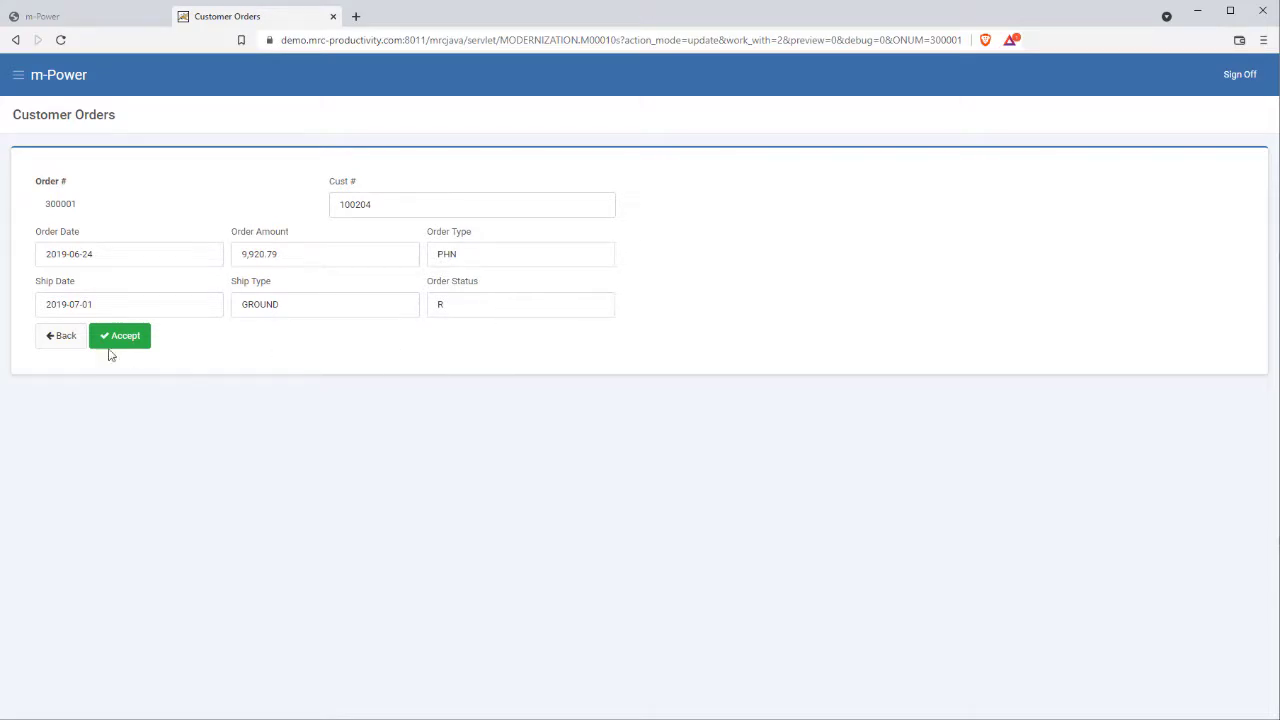
pyautogui.click(120, 336)
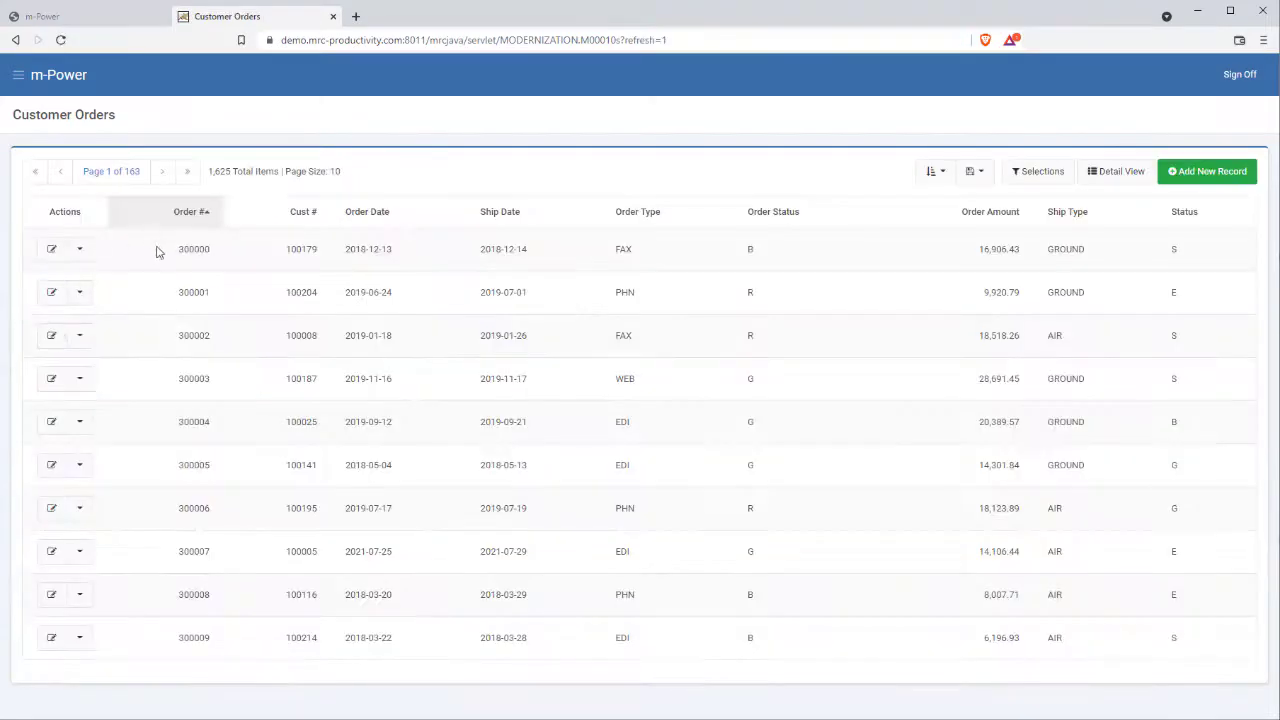
pyautogui.moveTo(196, 482)
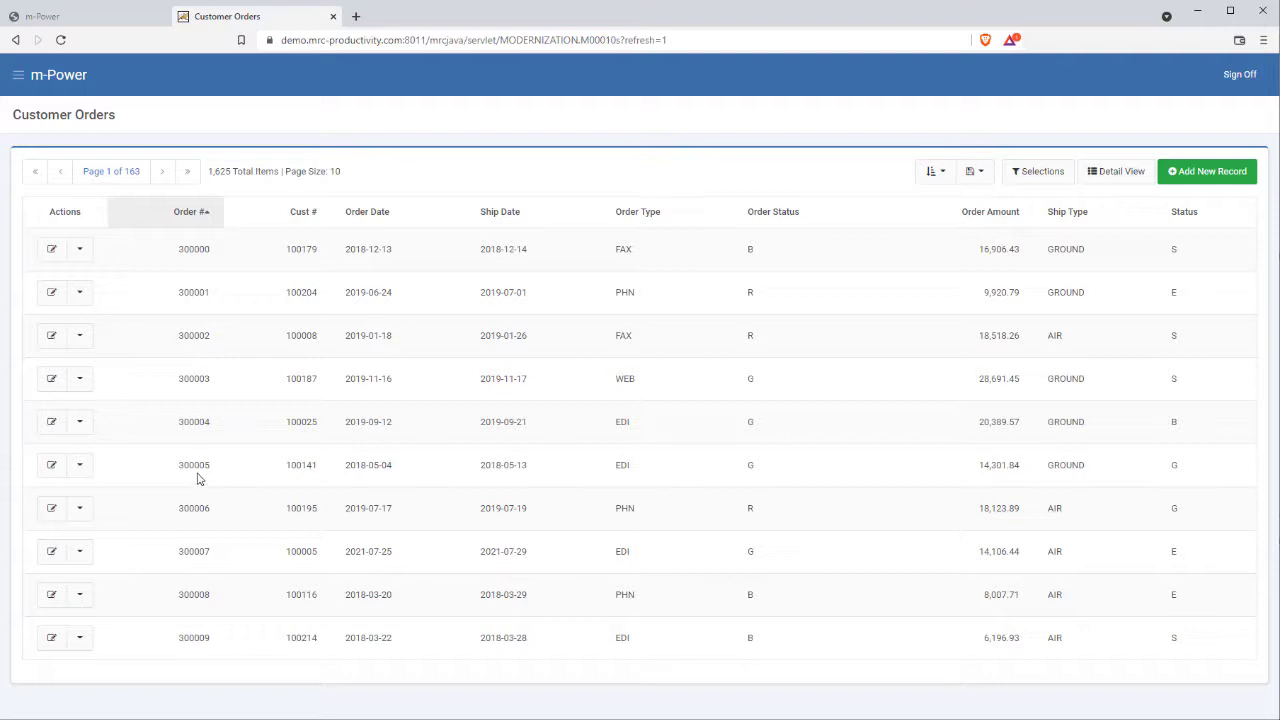
# Step: Go to page 2 of orders, peek at Multiple Column Sort and Selections without applying, and select the page URL
pyautogui.click(162, 172)
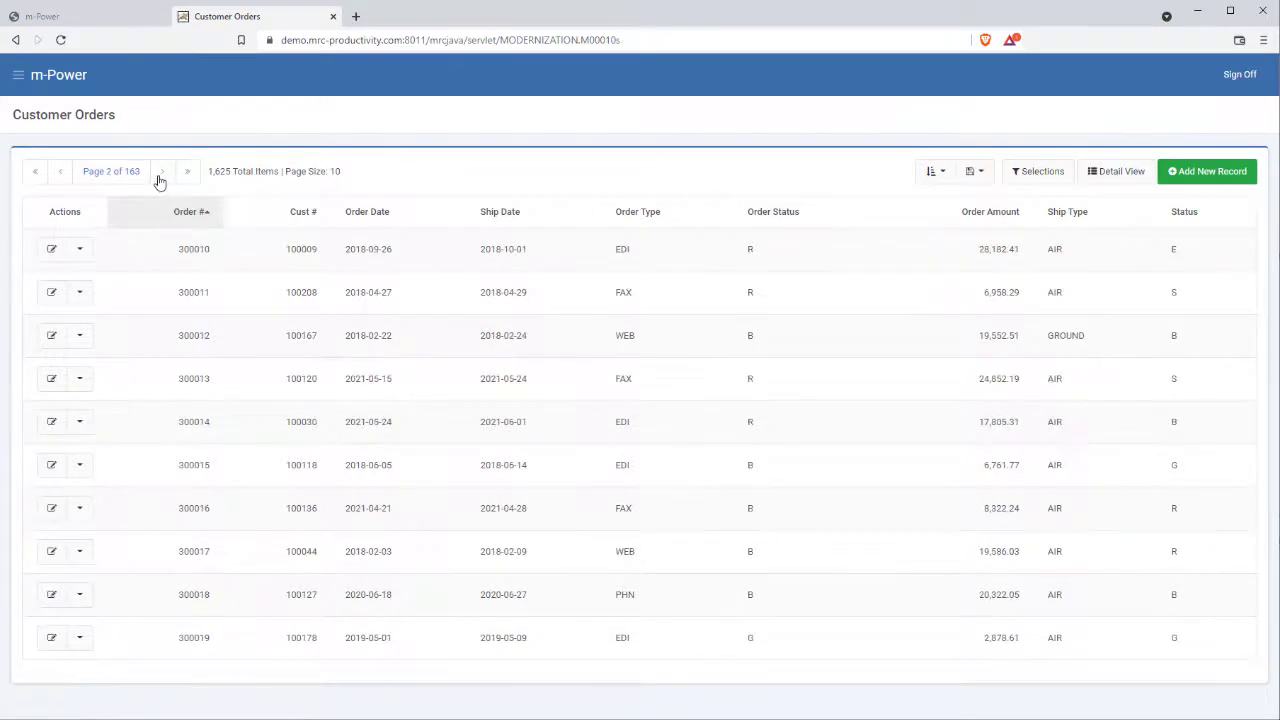
pyautogui.click(930, 172)
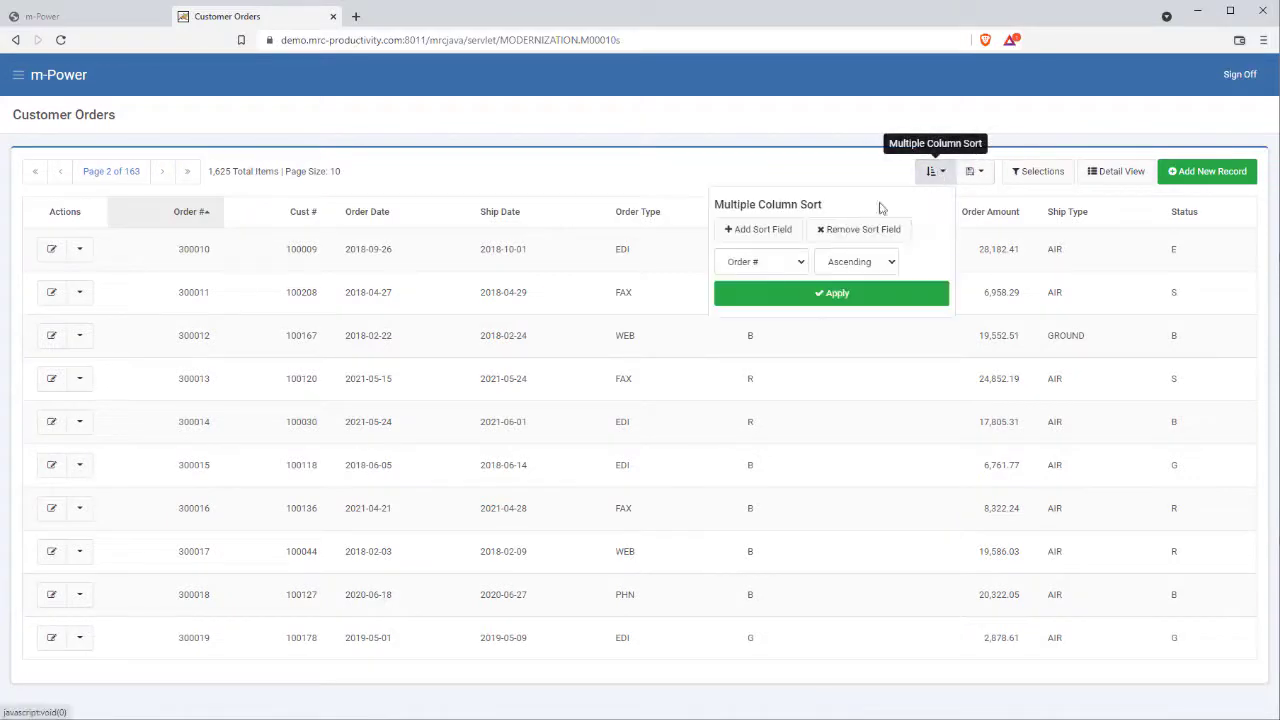
pyautogui.click(832, 292)
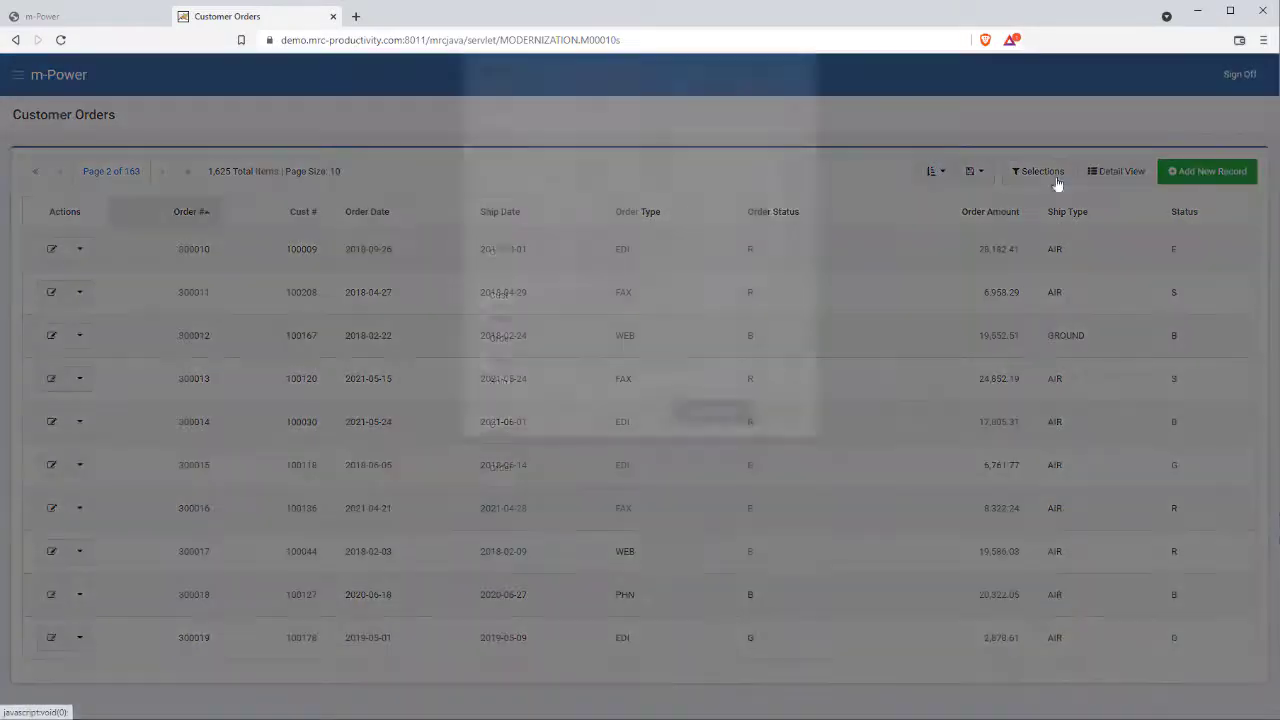
pyautogui.click(1042, 172)
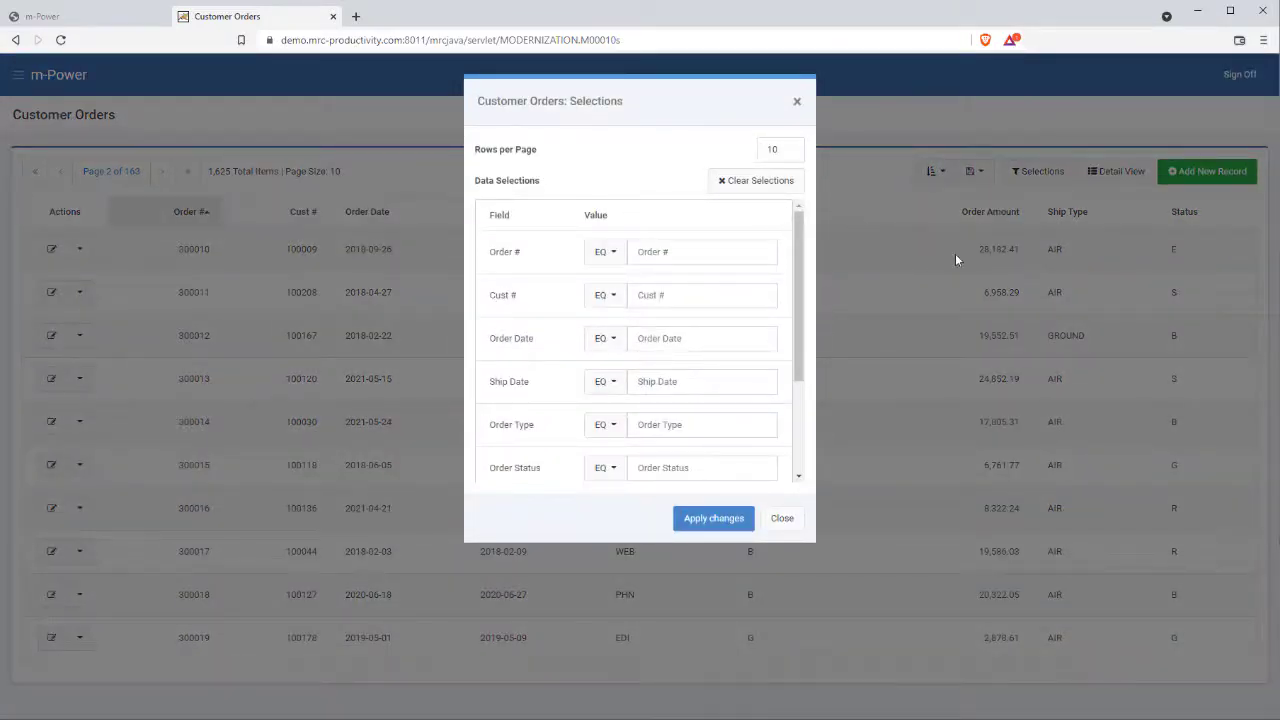
pyautogui.click(782, 518)
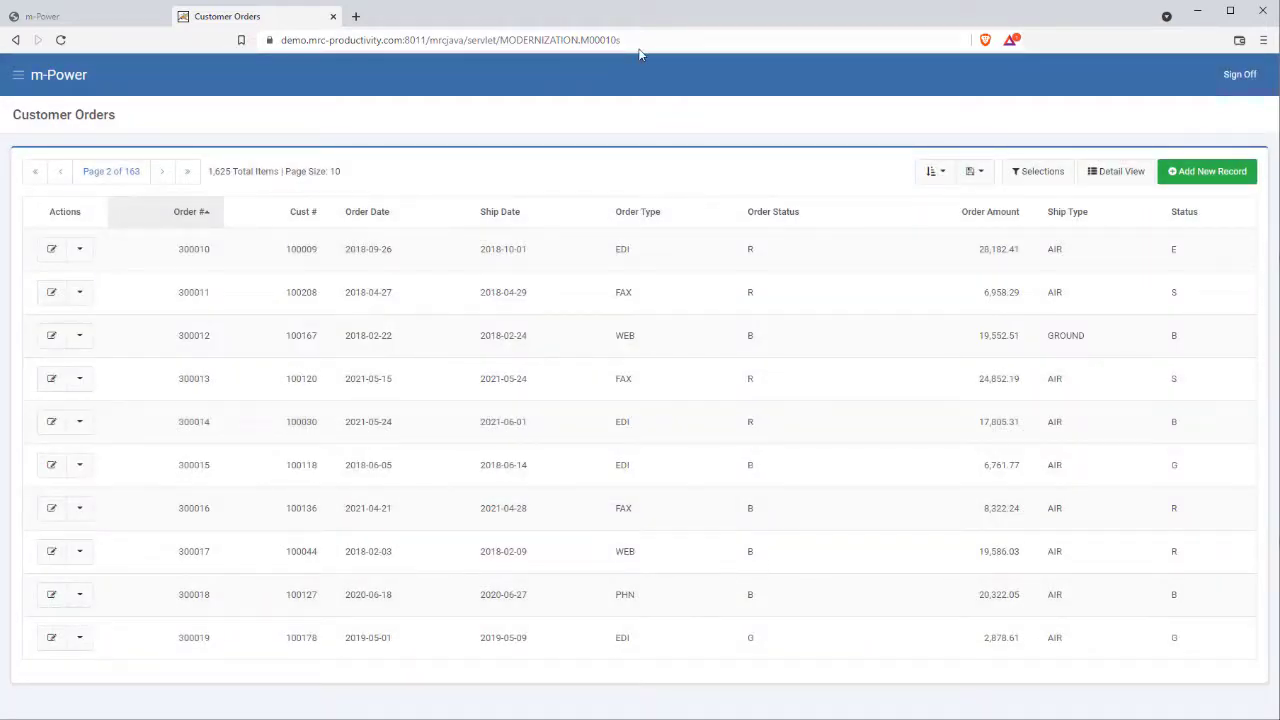
pyautogui.click(450, 40)
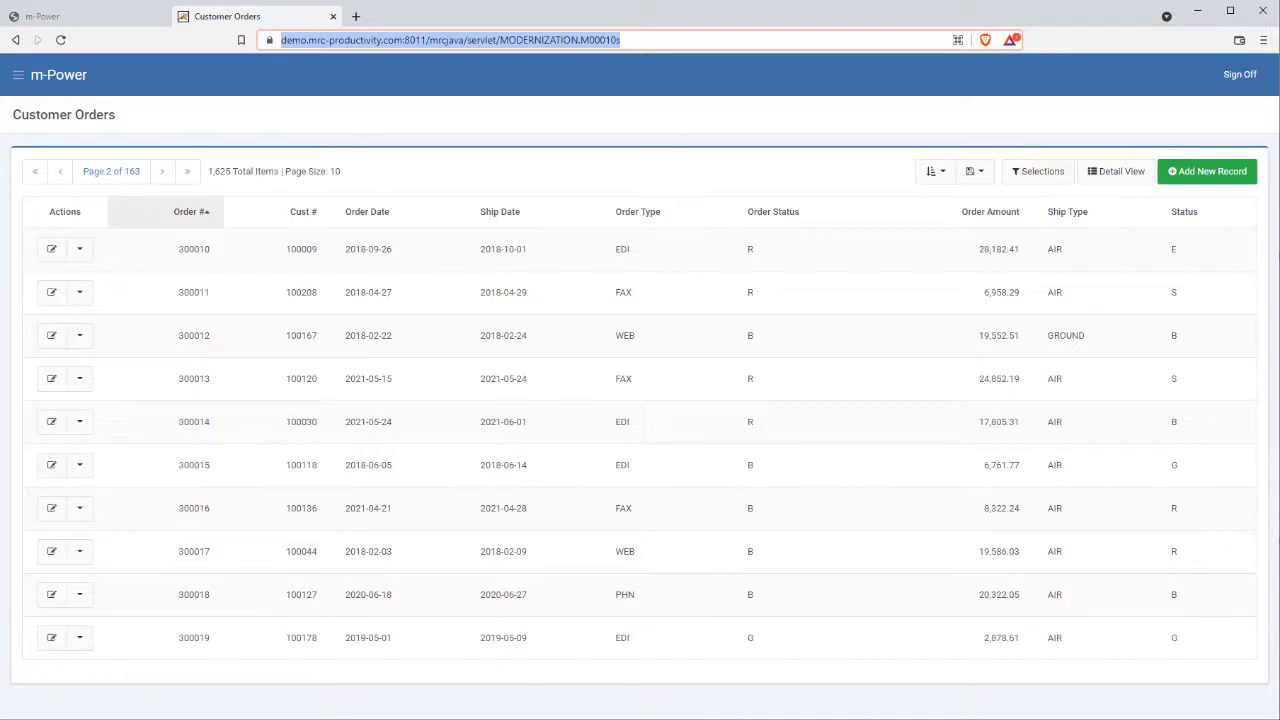
# Step: Preview the app in the MobileTest.me Nokia emulator and expand order 300004's details
pyautogui.click(84, 16)
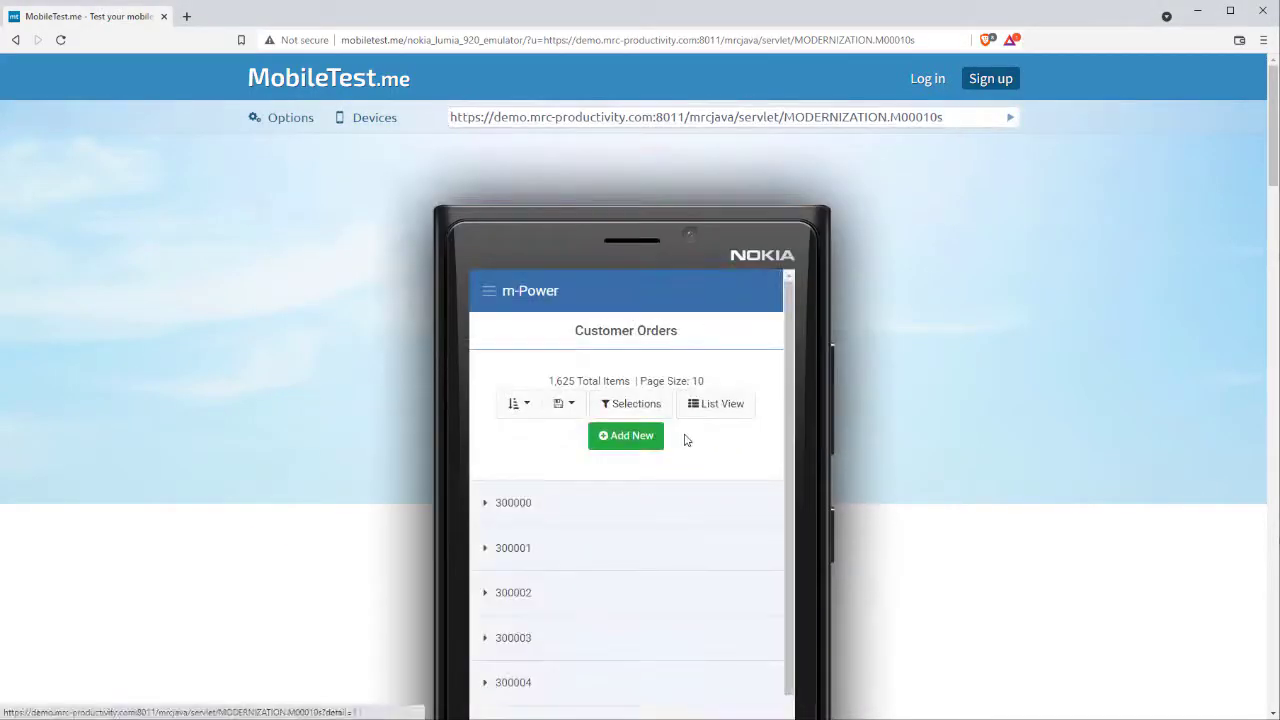
pyautogui.moveTo(896, 432)
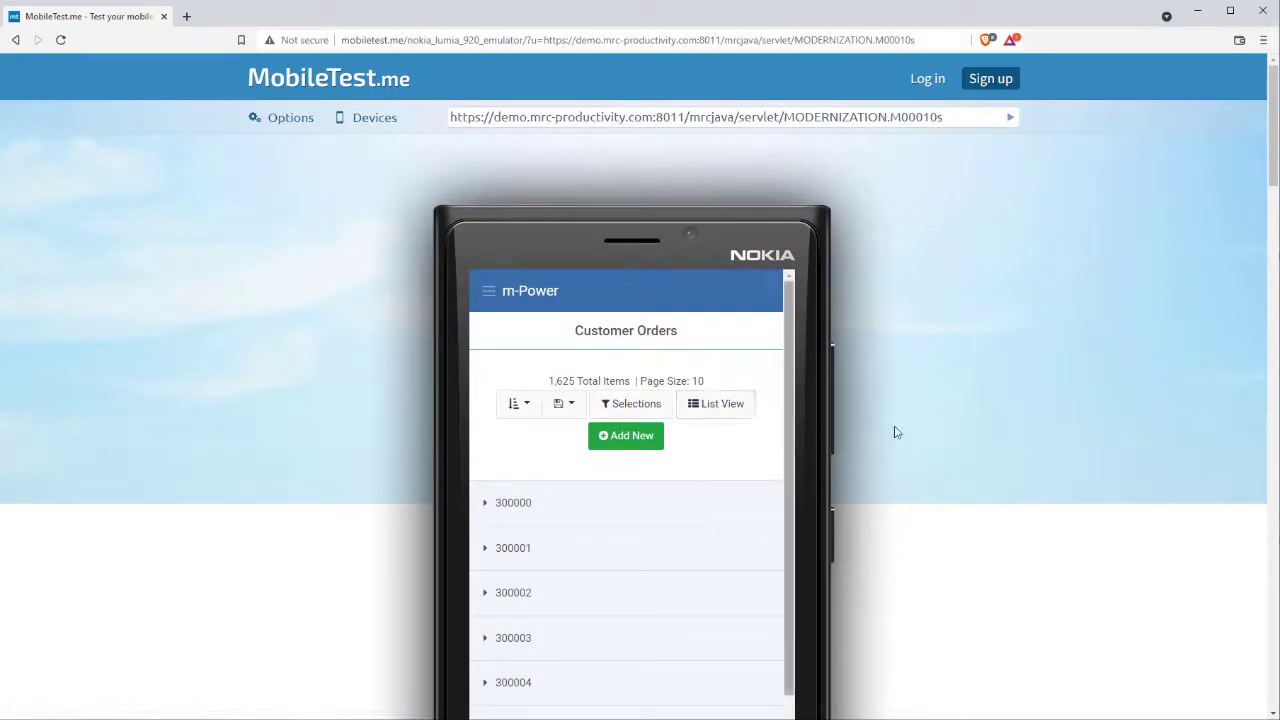
pyautogui.scroll(-3)
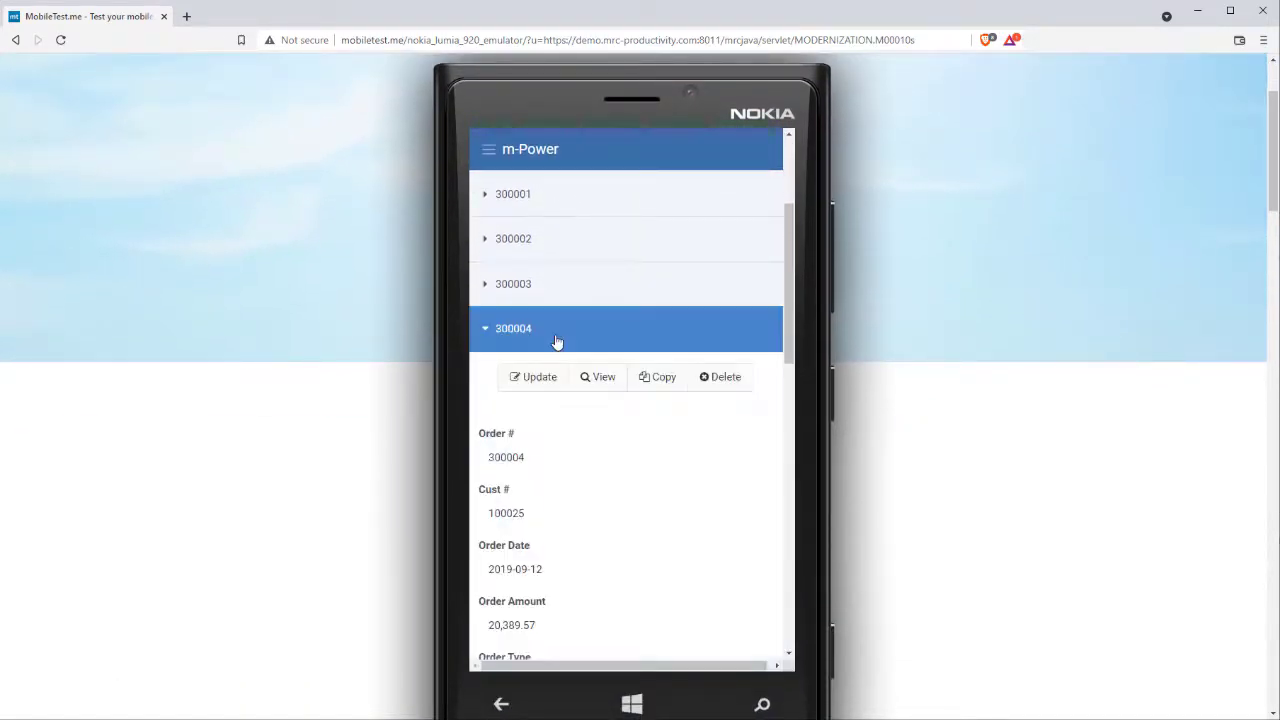
pyautogui.scroll(-3)
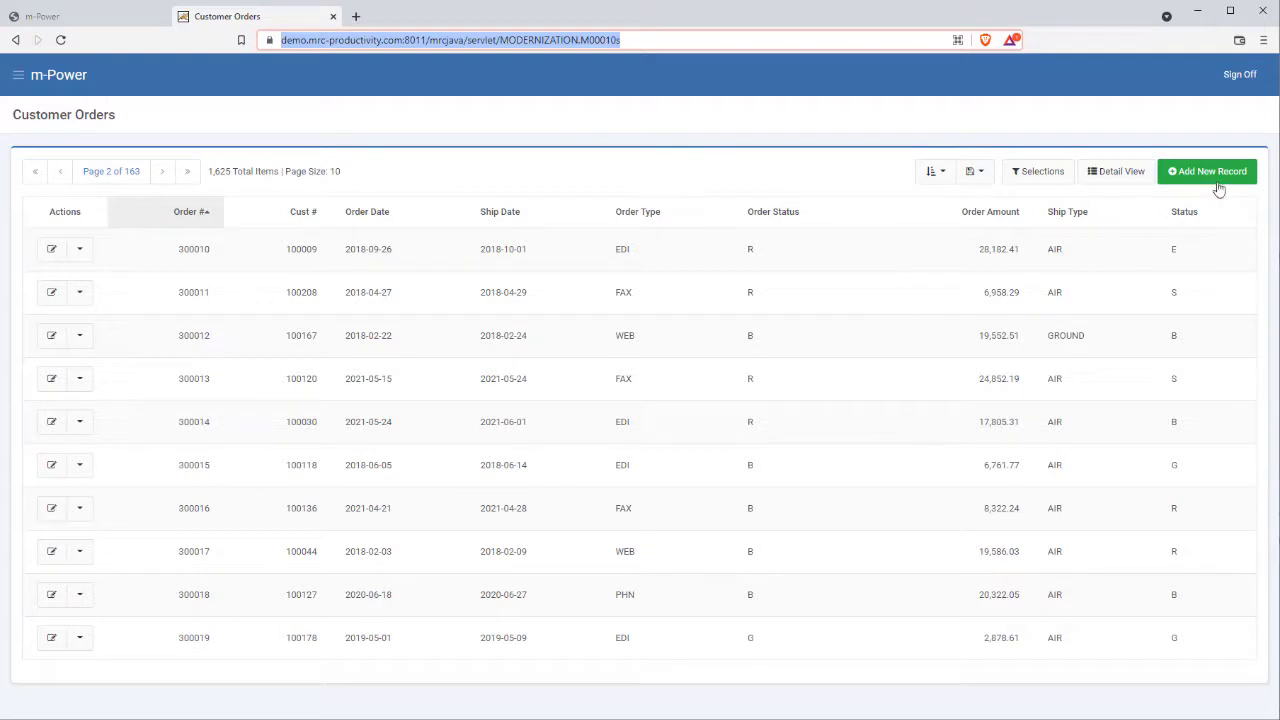
pyautogui.moveTo(1208, 172)
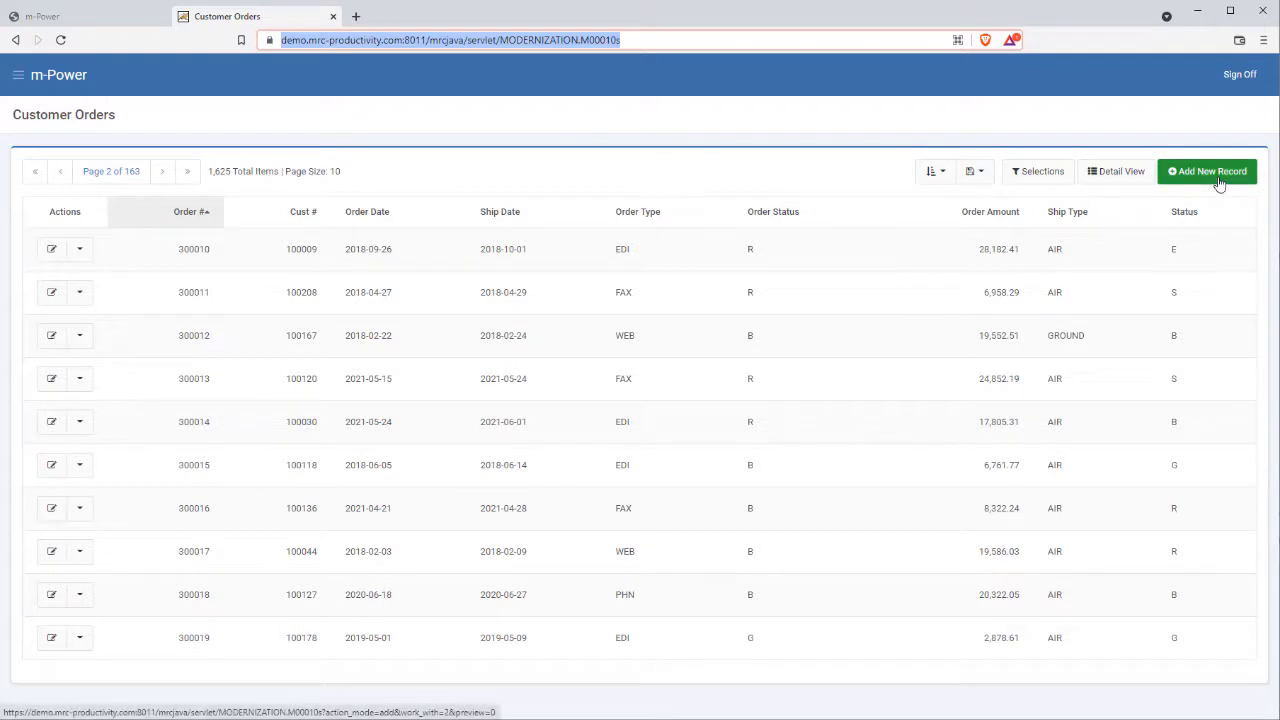
# Step: Add new order 301625 for customer 25 — web order of 500 shipped by air — and accept it
pyautogui.click(1206, 172)
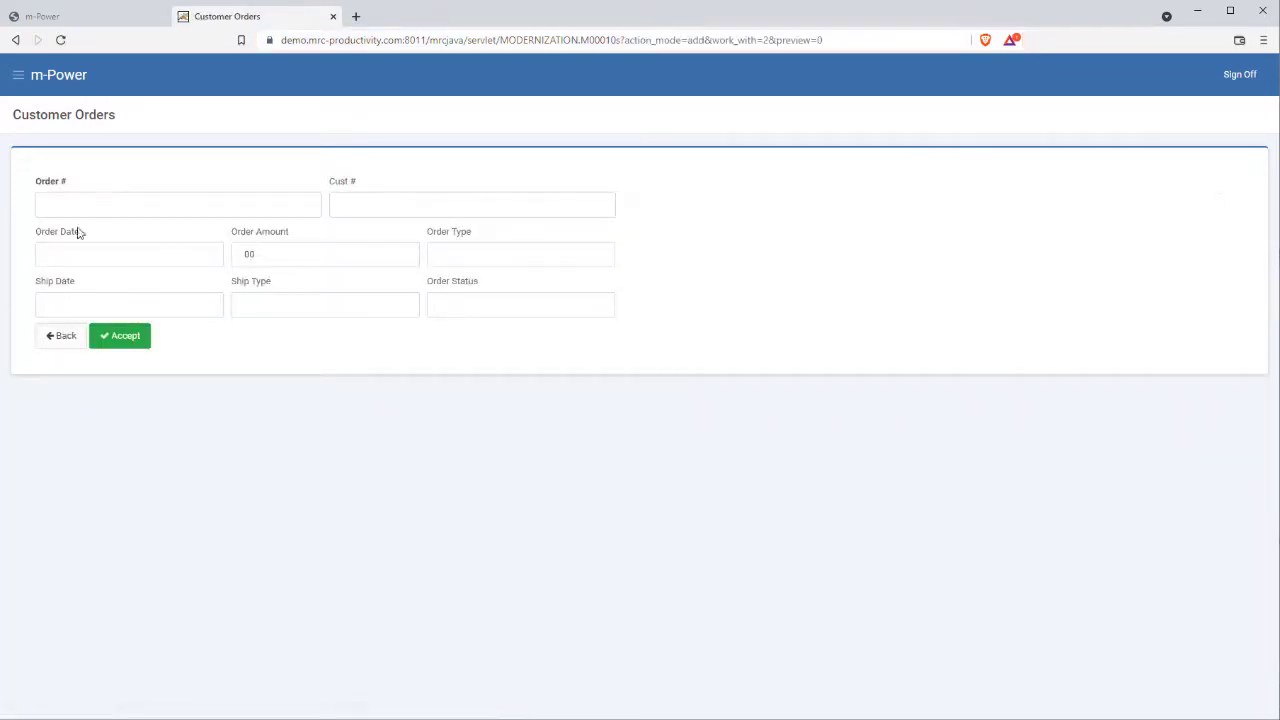
pyautogui.write('301625')
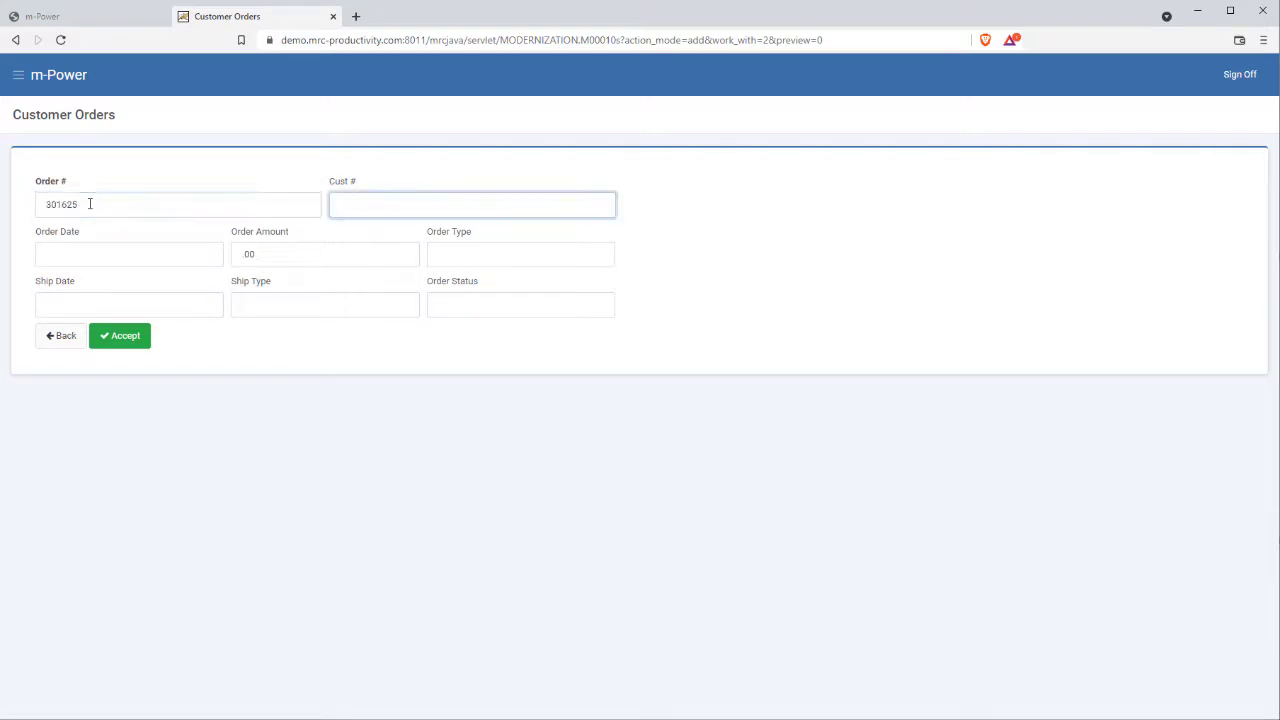
pyautogui.write('b')
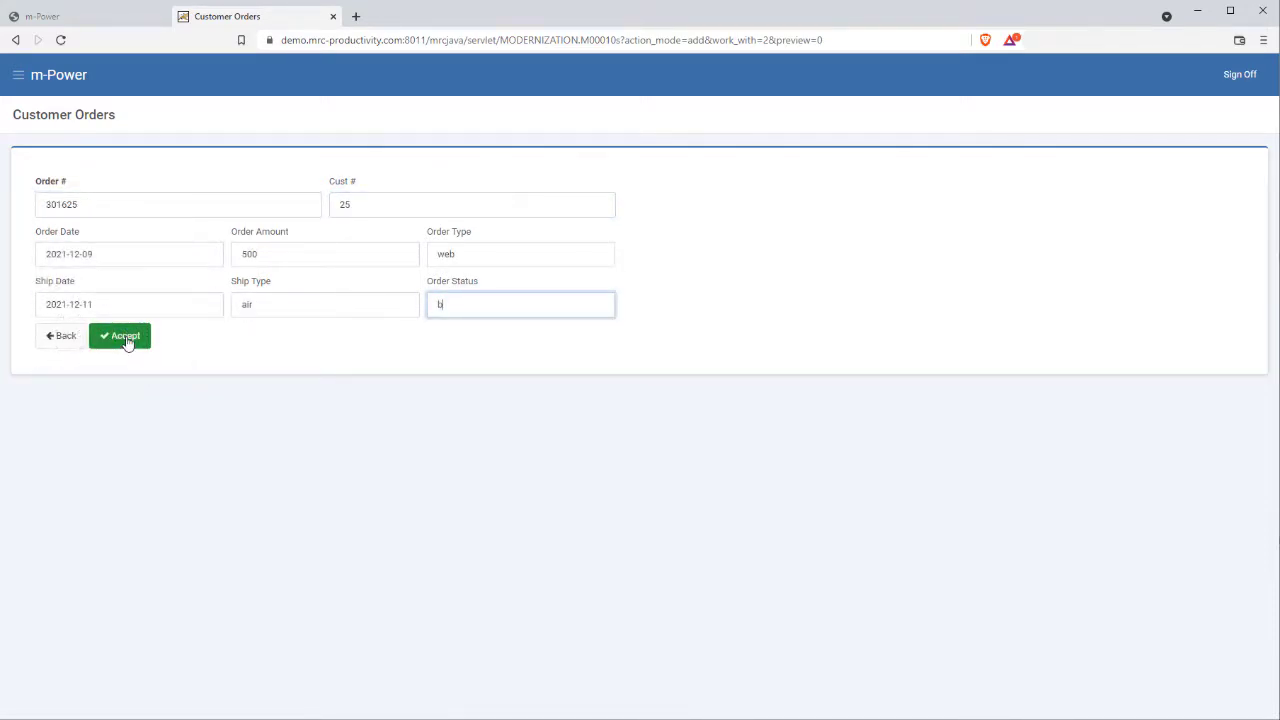
pyautogui.click(120, 336)
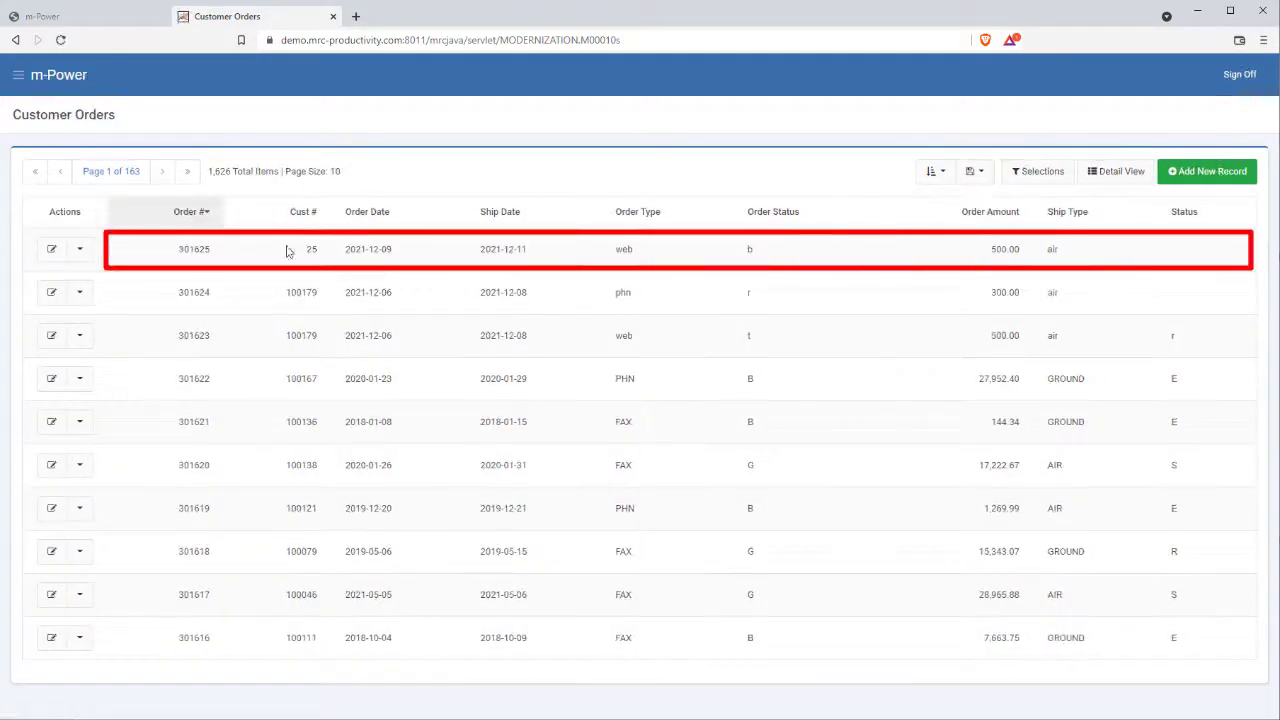
pyautogui.doubleClick(312, 248)
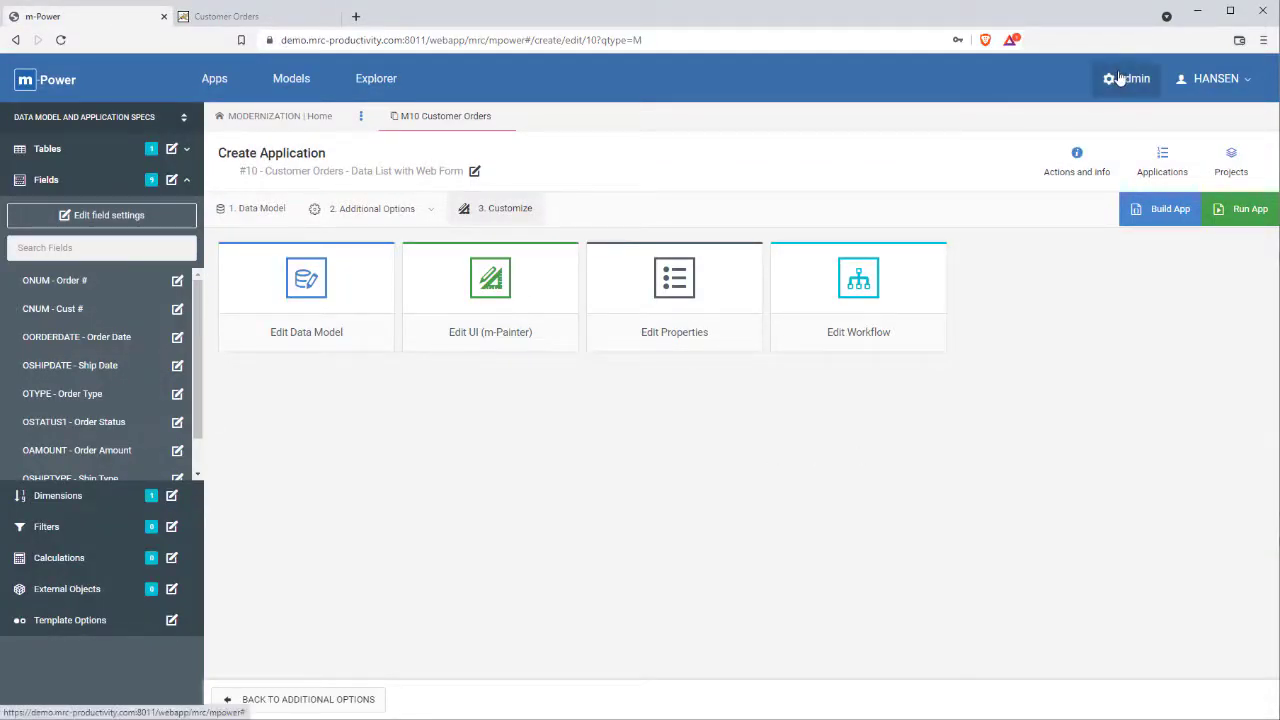
# Step: Review VALIDATE_CUST_ID's two parameters in Admin > External Objects > Manage, then close the manager
pyautogui.click(1126, 78)
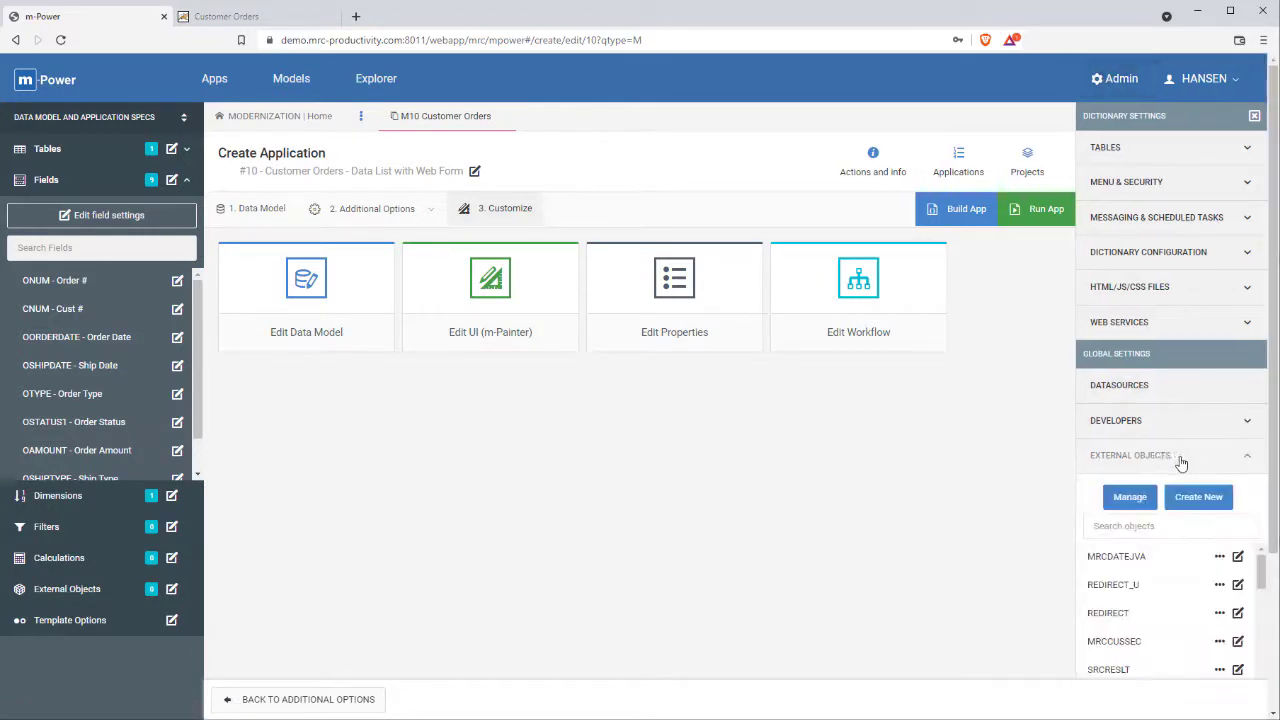
pyautogui.click(1128, 496)
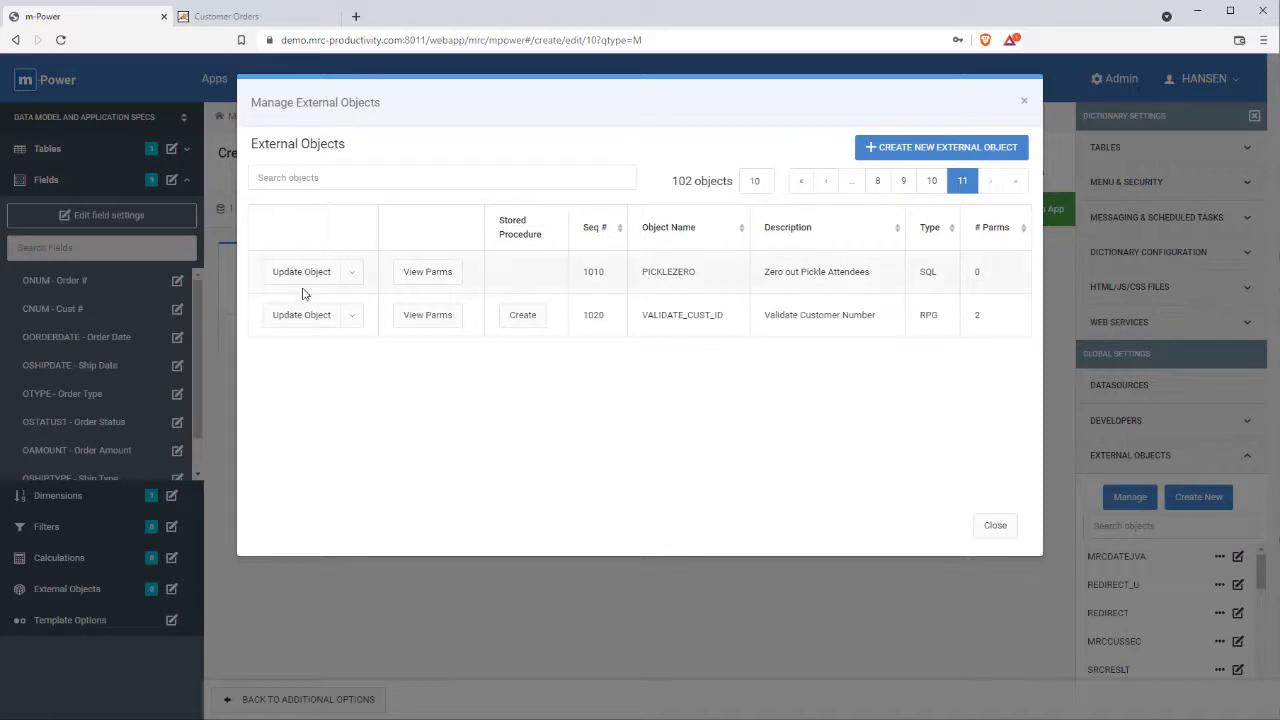
pyautogui.click(300, 314)
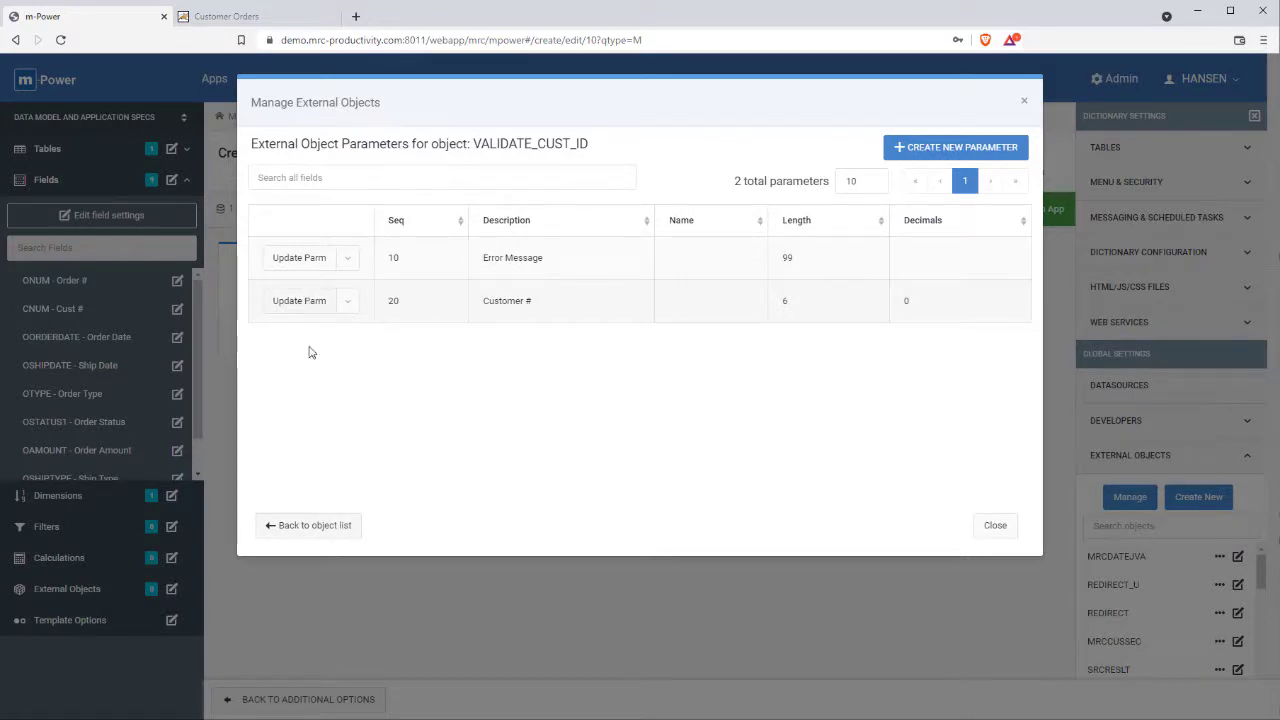
pyautogui.click(994, 524)
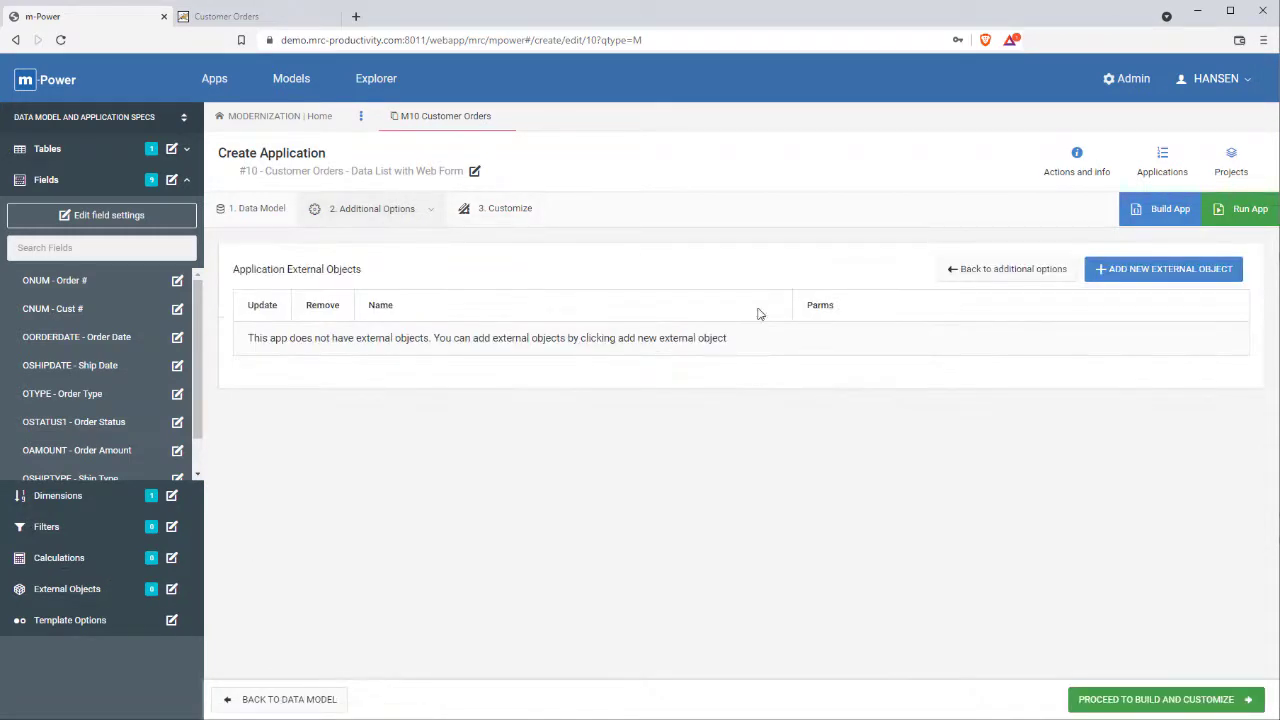
# Step: Add external object 1020 Validate Customer Number and map CNUM Cust # to Customer #
pyautogui.click(1164, 268)
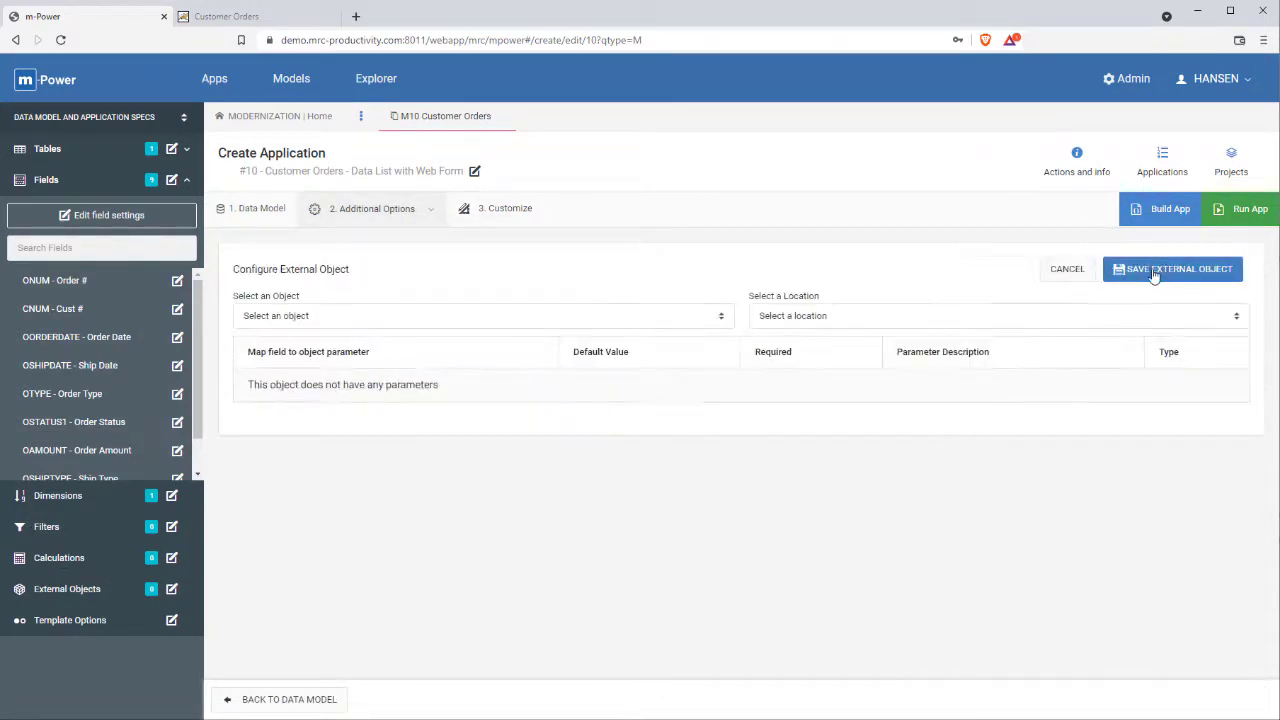
pyautogui.click(480, 316)
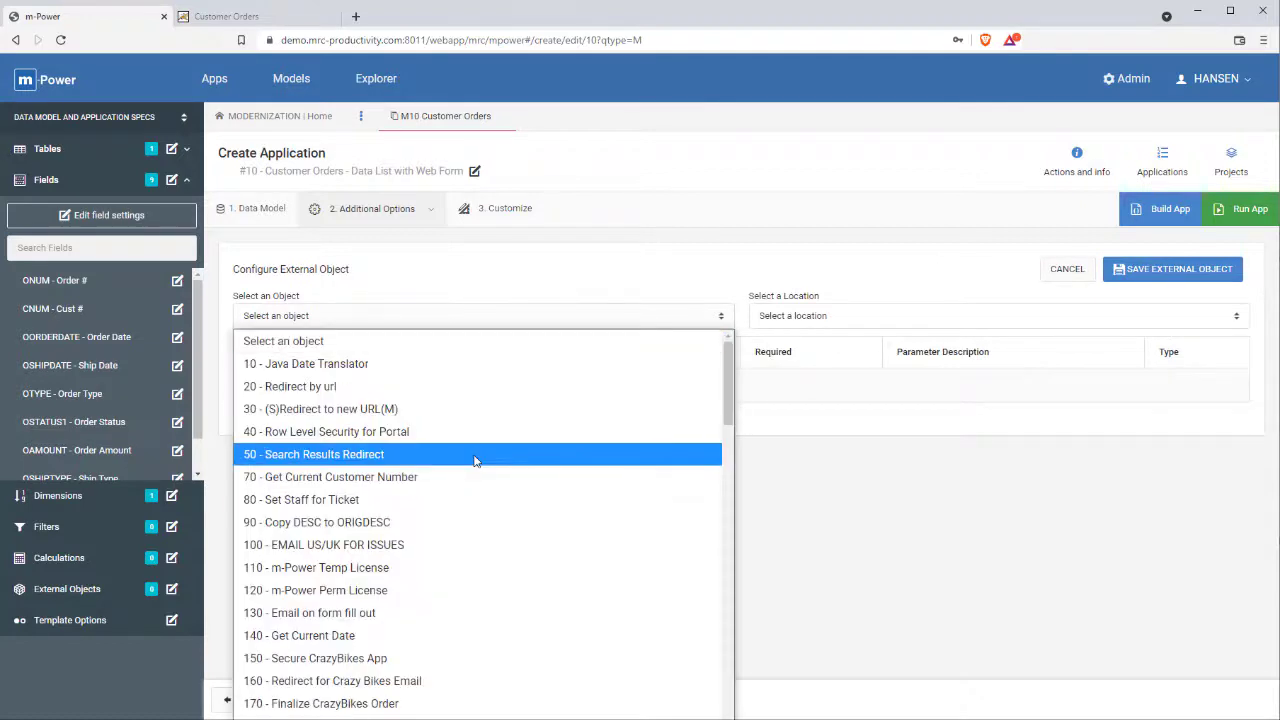
pyautogui.scroll(-3)
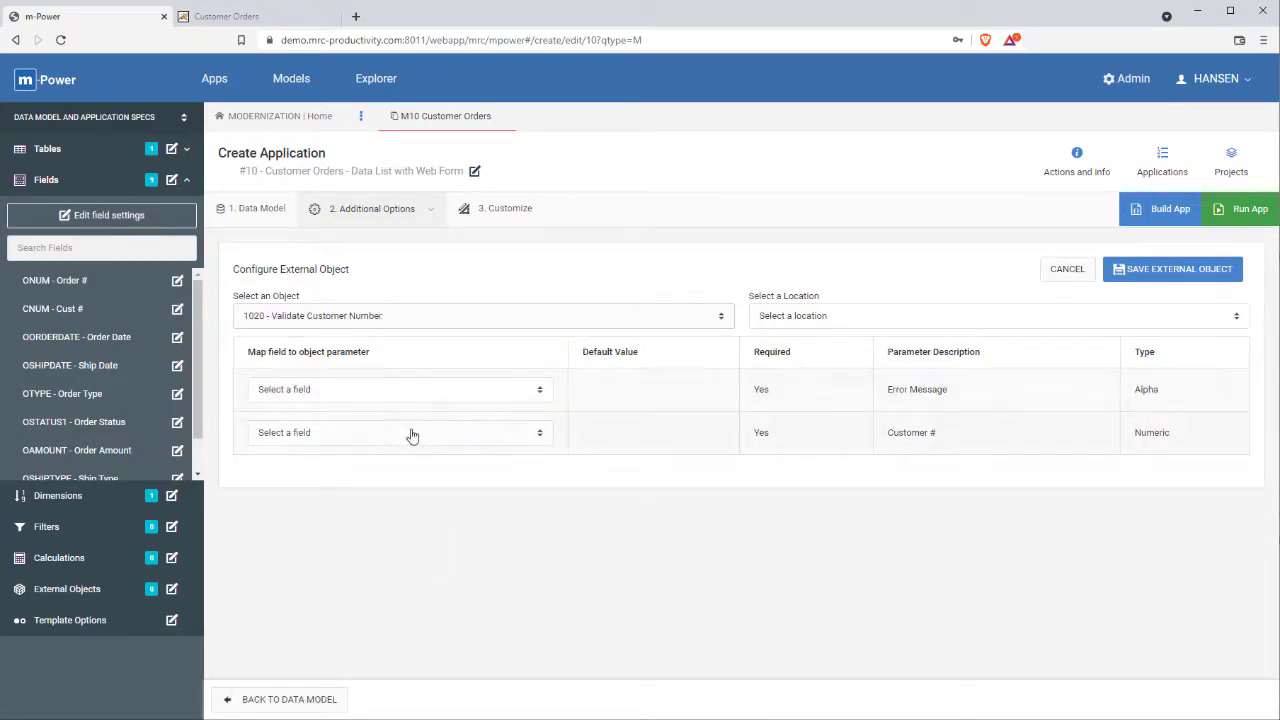
pyautogui.click(400, 432)
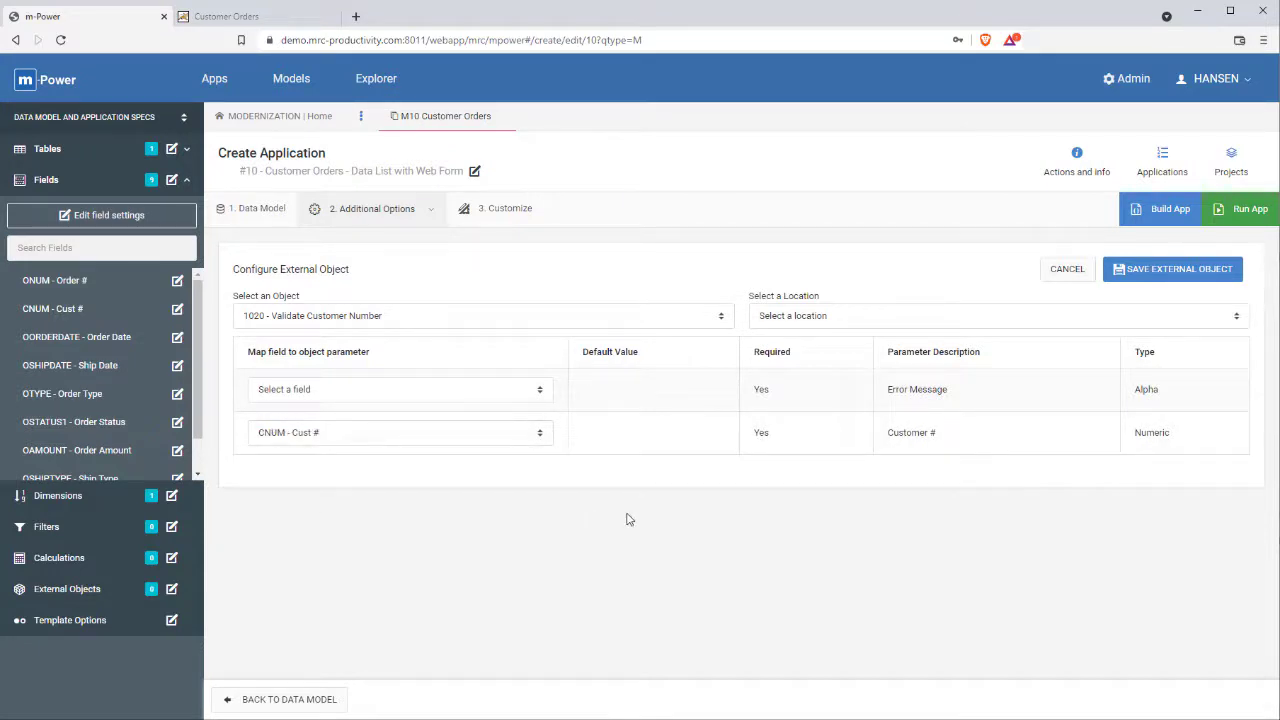
# Step: Set the run location to *FLDVALID (before add/update/delete) and save the external object
pyautogui.click(996, 316)
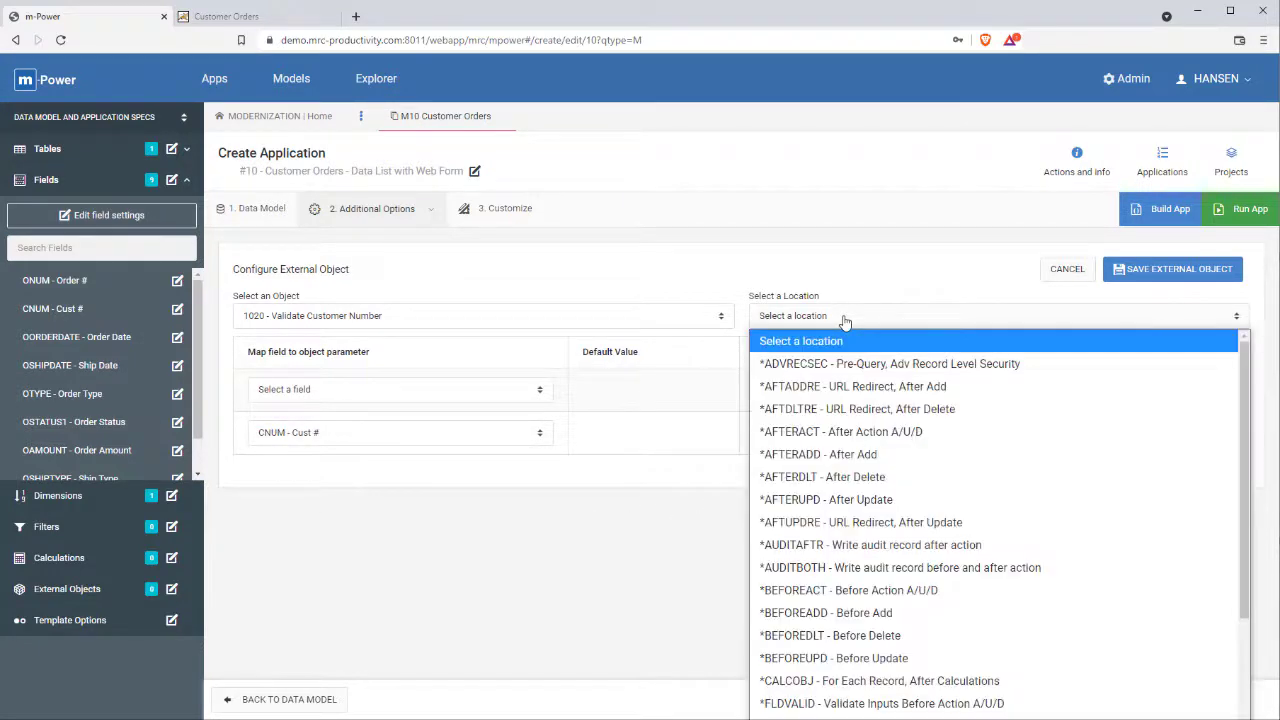
pyautogui.moveTo(880, 680)
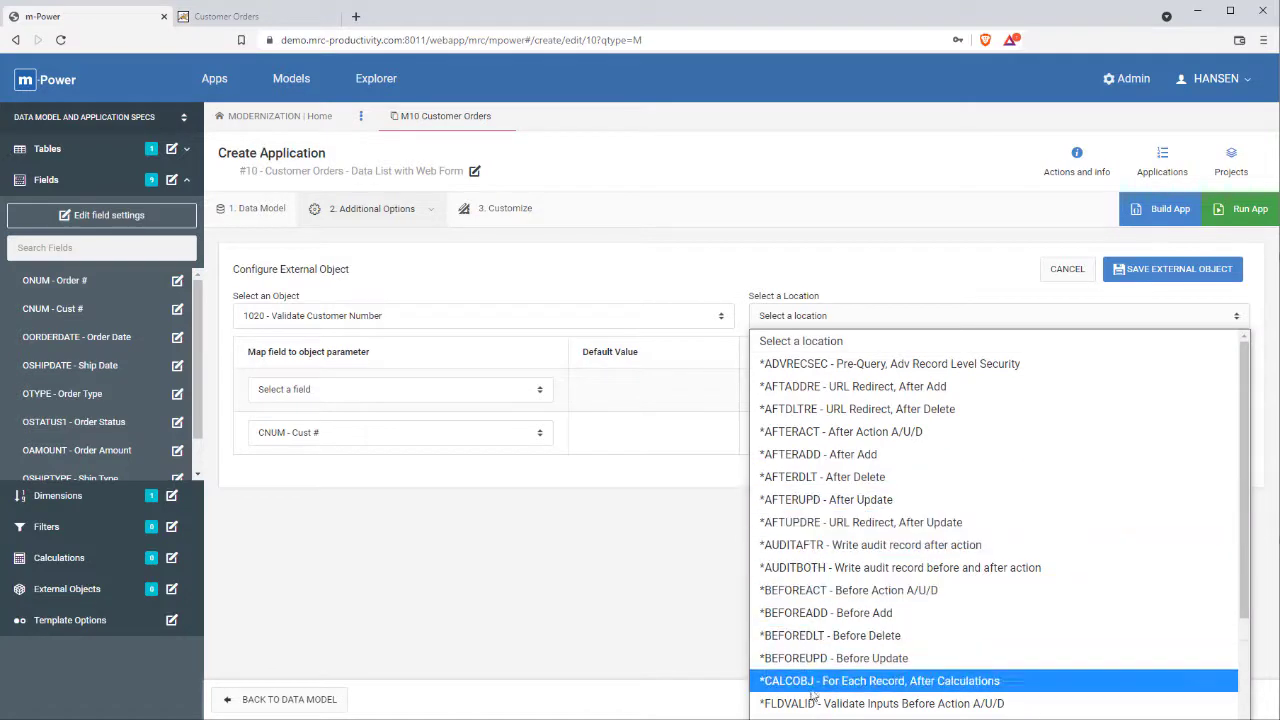
pyautogui.click(880, 704)
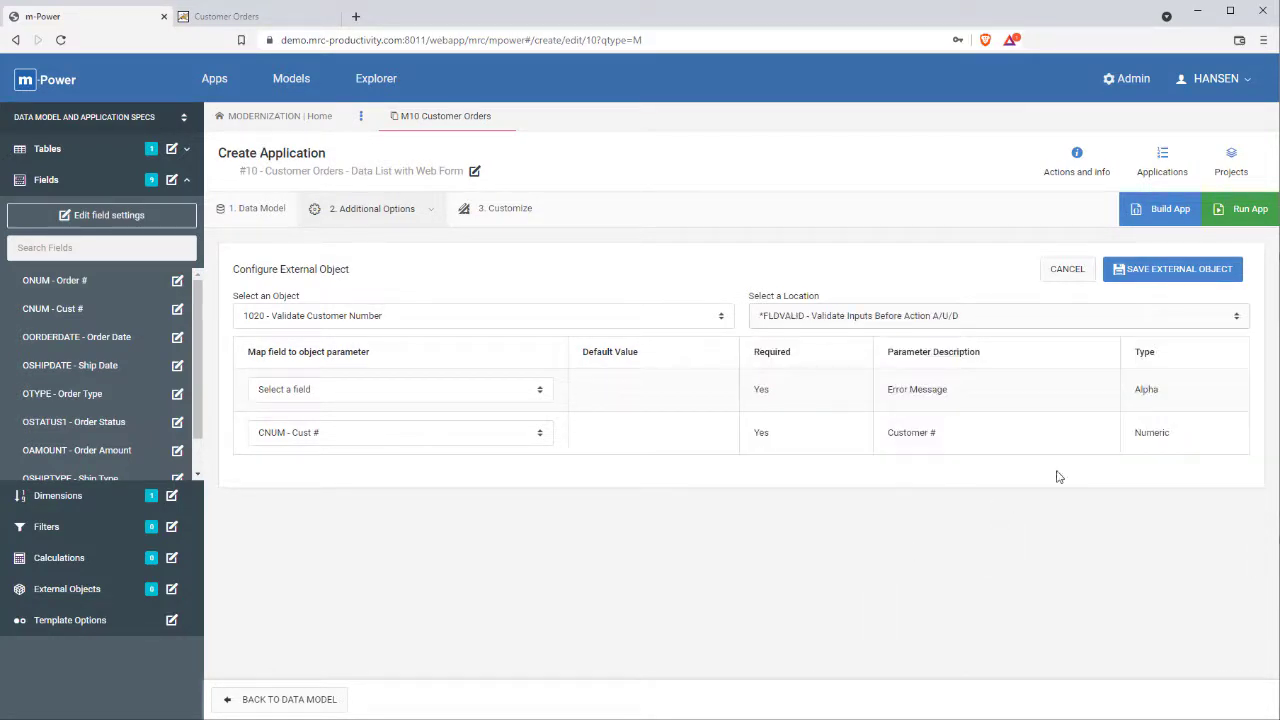
pyautogui.click(1172, 268)
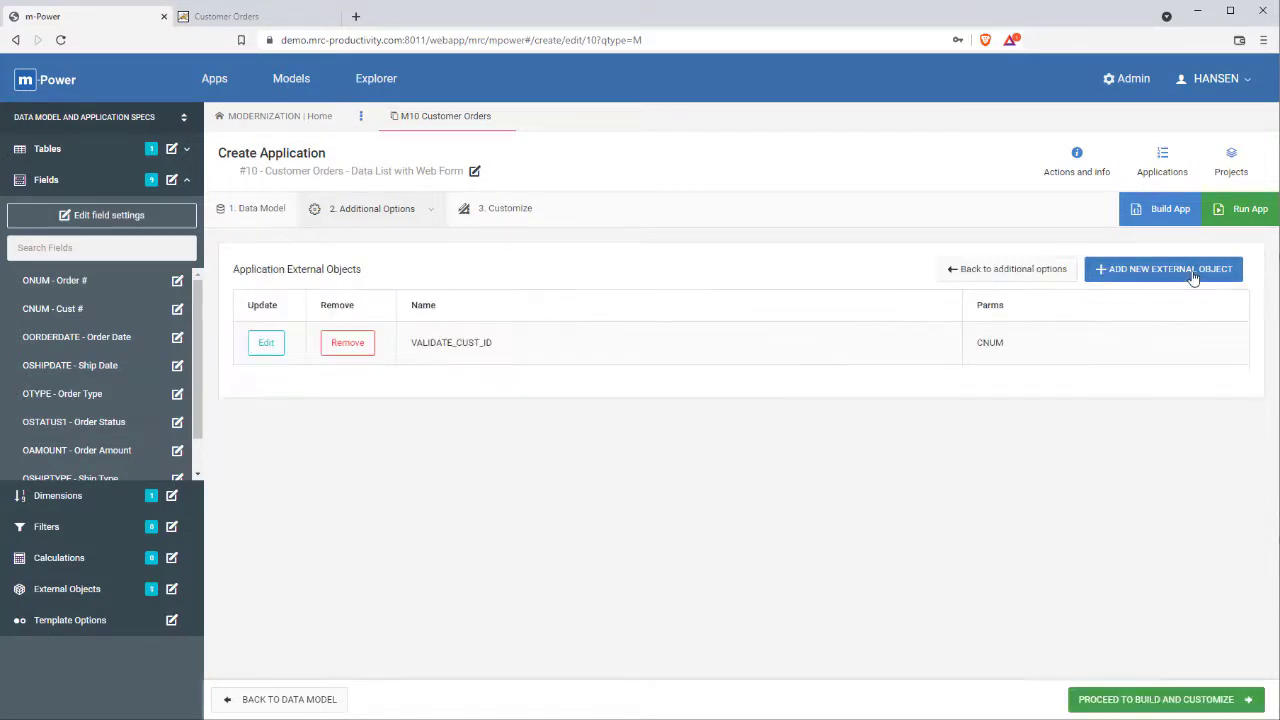
pyautogui.moveTo(1170, 210)
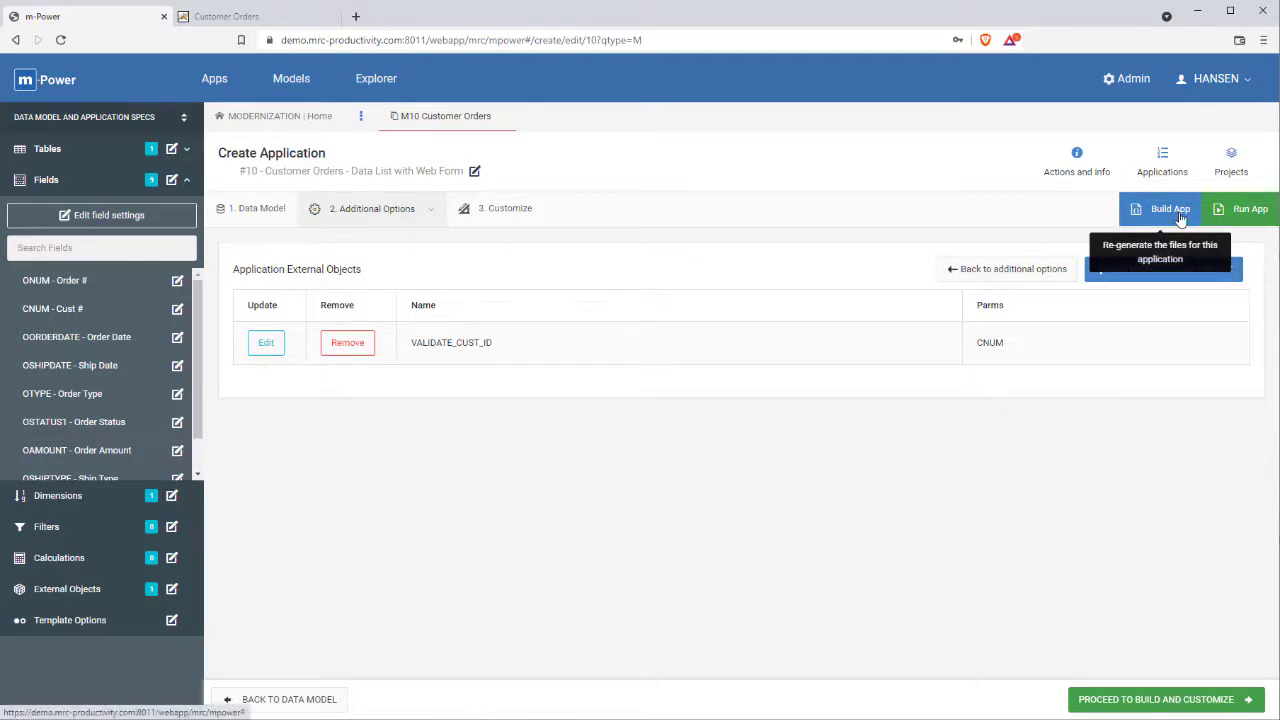
# Step: Rebuild the app keeping existing HTML and run the Customer Orders list
pyautogui.click(1170, 208)
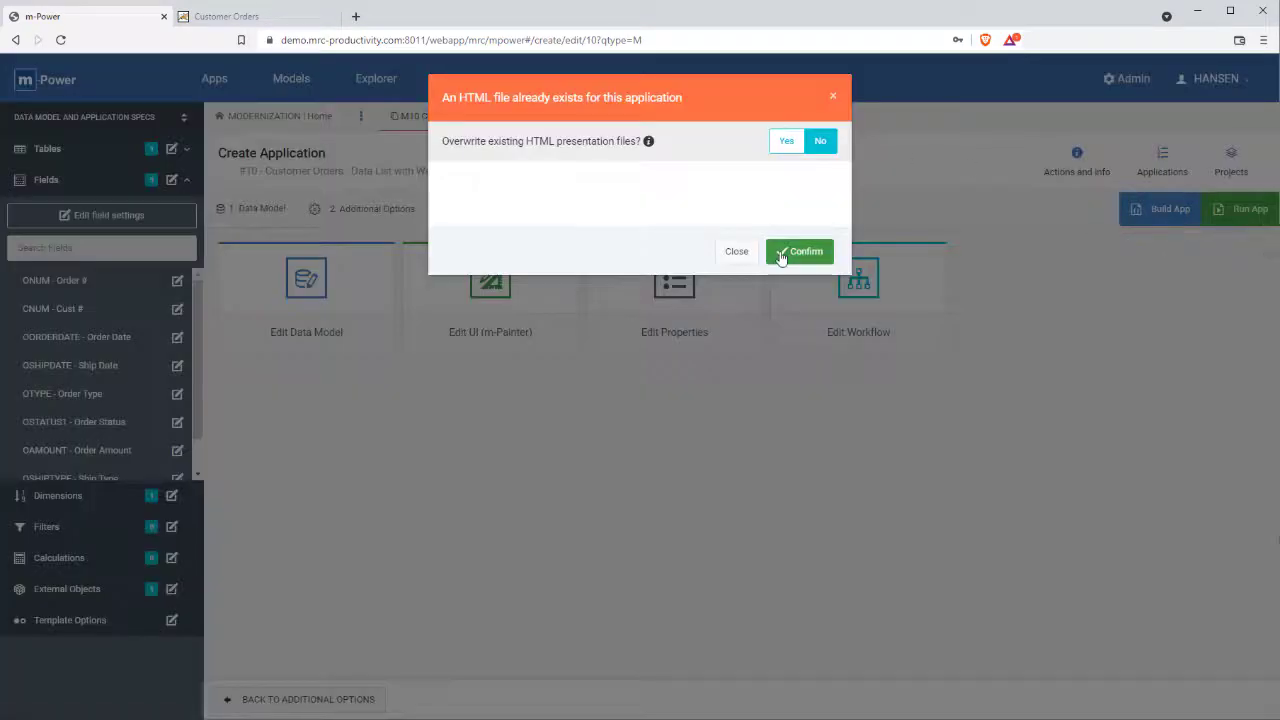
pyautogui.click(800, 252)
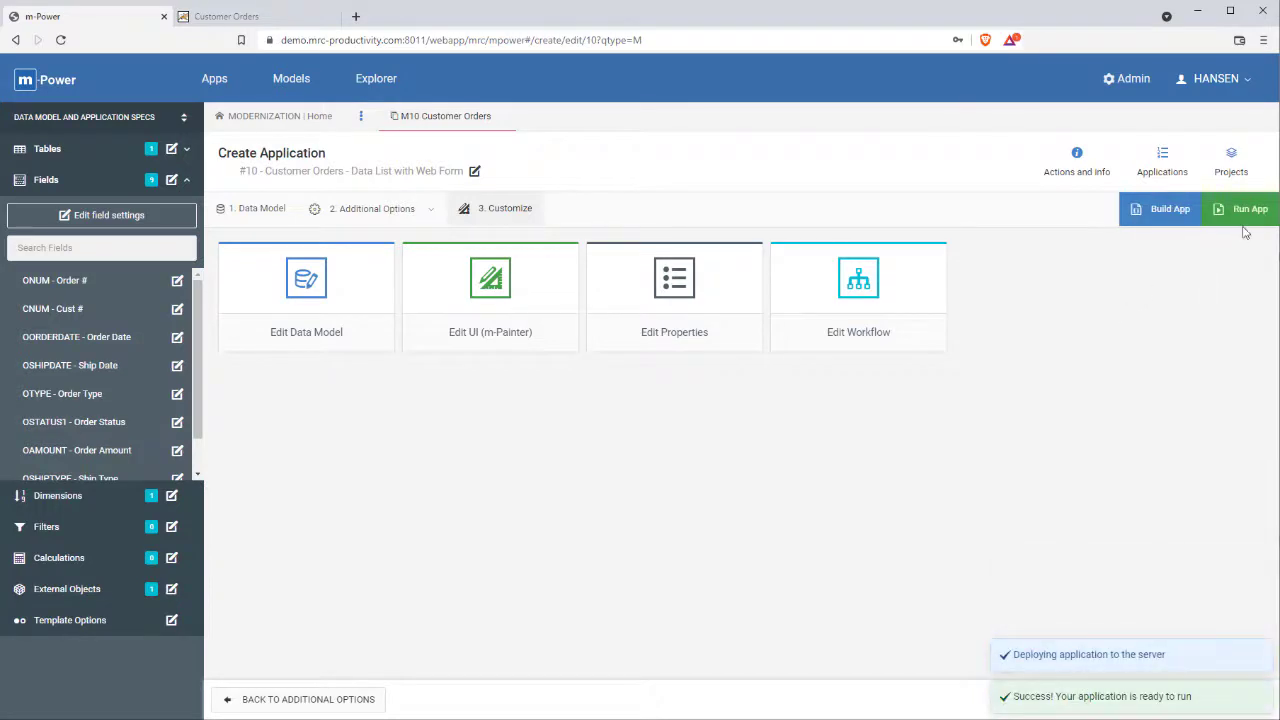
pyautogui.click(1252, 208)
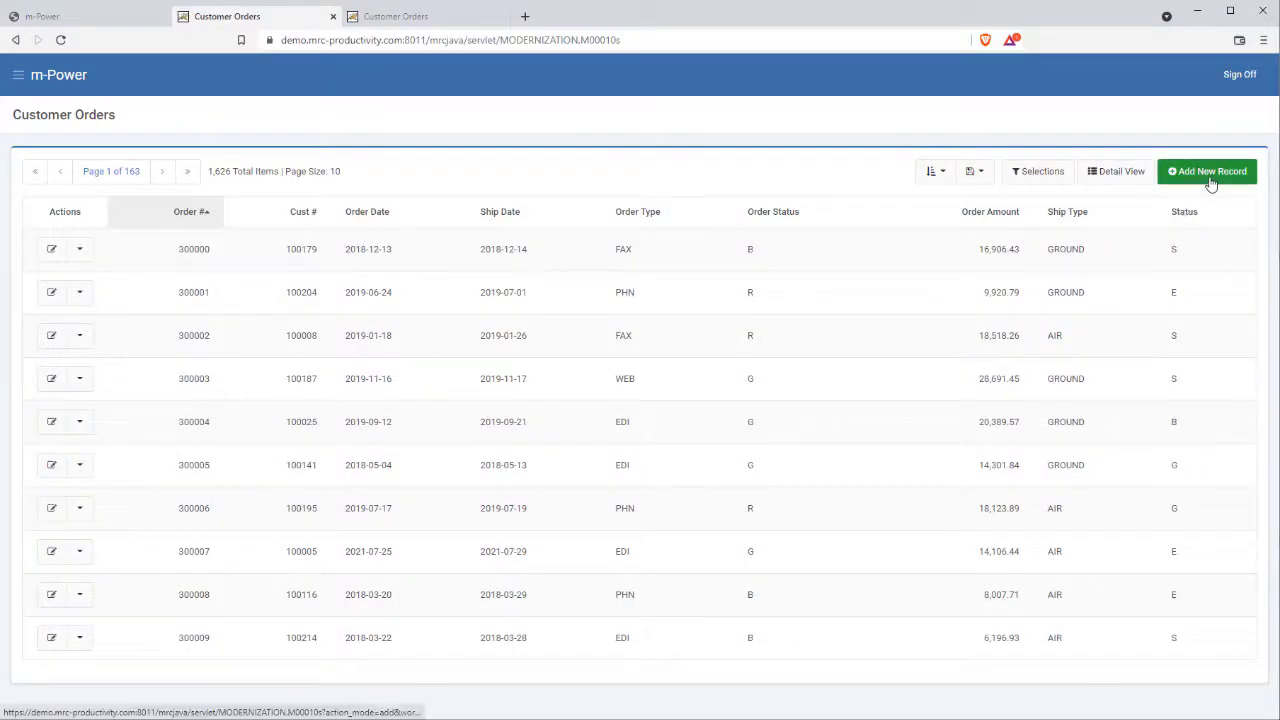
# Step: Start a new order dated 2021-12-10 with Cust # 25, which is rejected as invalid
pyautogui.click(1208, 172)
pyautogui.write('26')
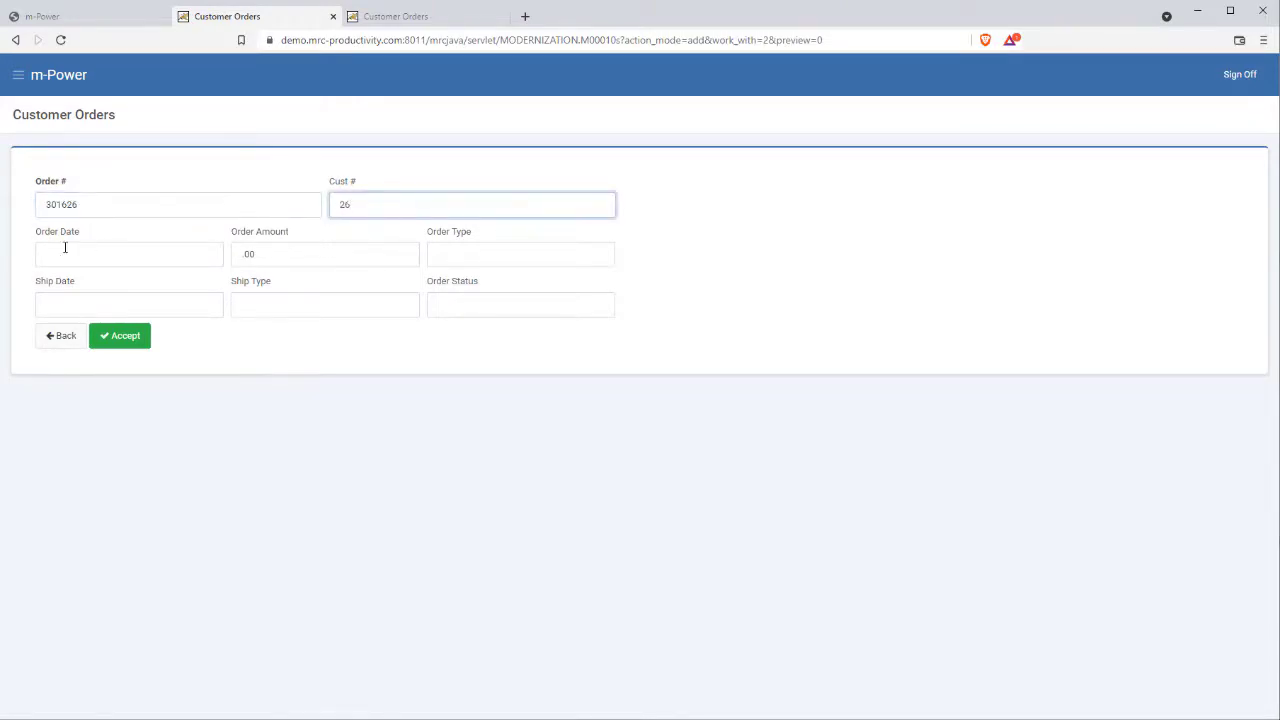
pyautogui.write('2021-12-10')
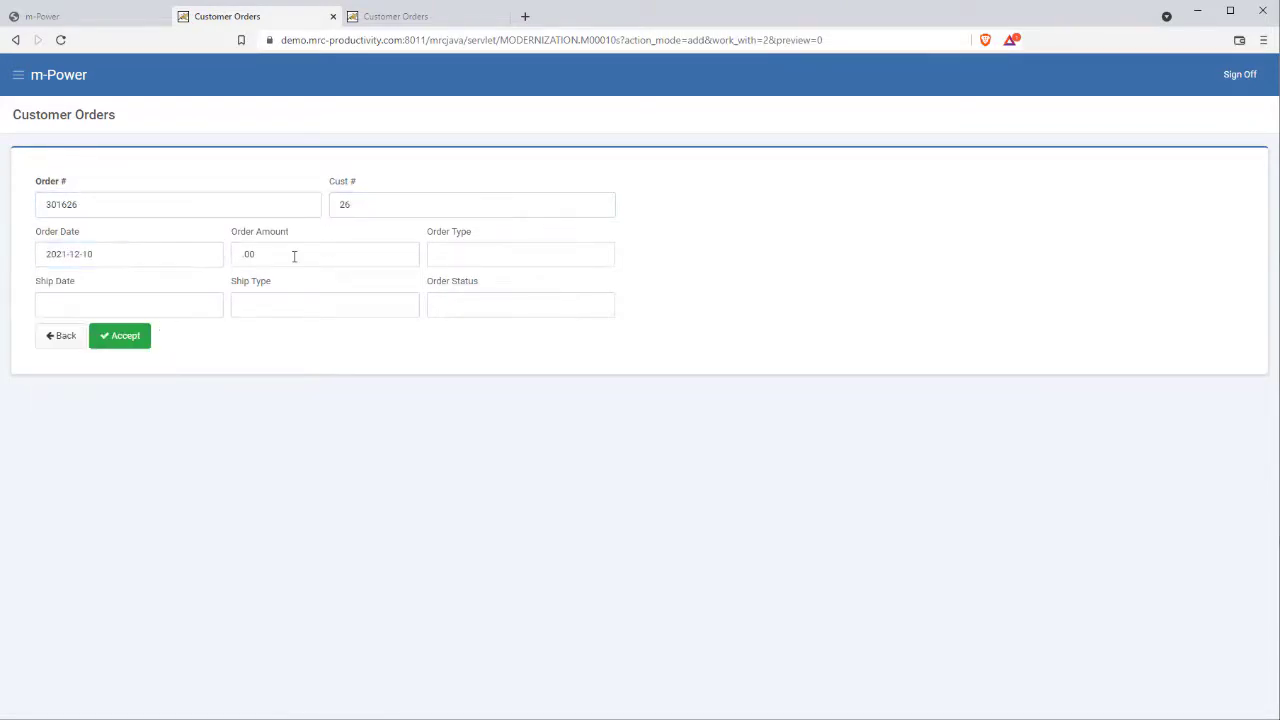
pyautogui.click(120, 336)
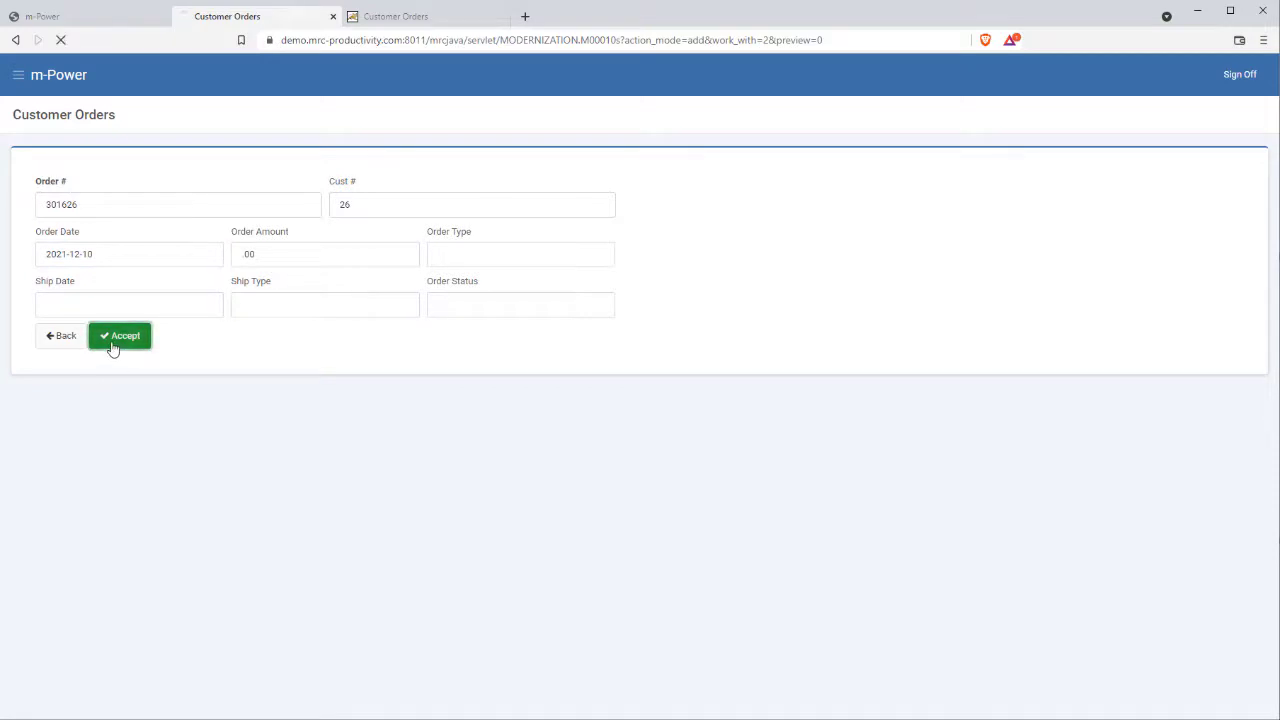
# Step: Correct Cust # to 100179, enter 234, ship date 2021-12-11 and 'b', then accept the order
pyautogui.click(120, 336)
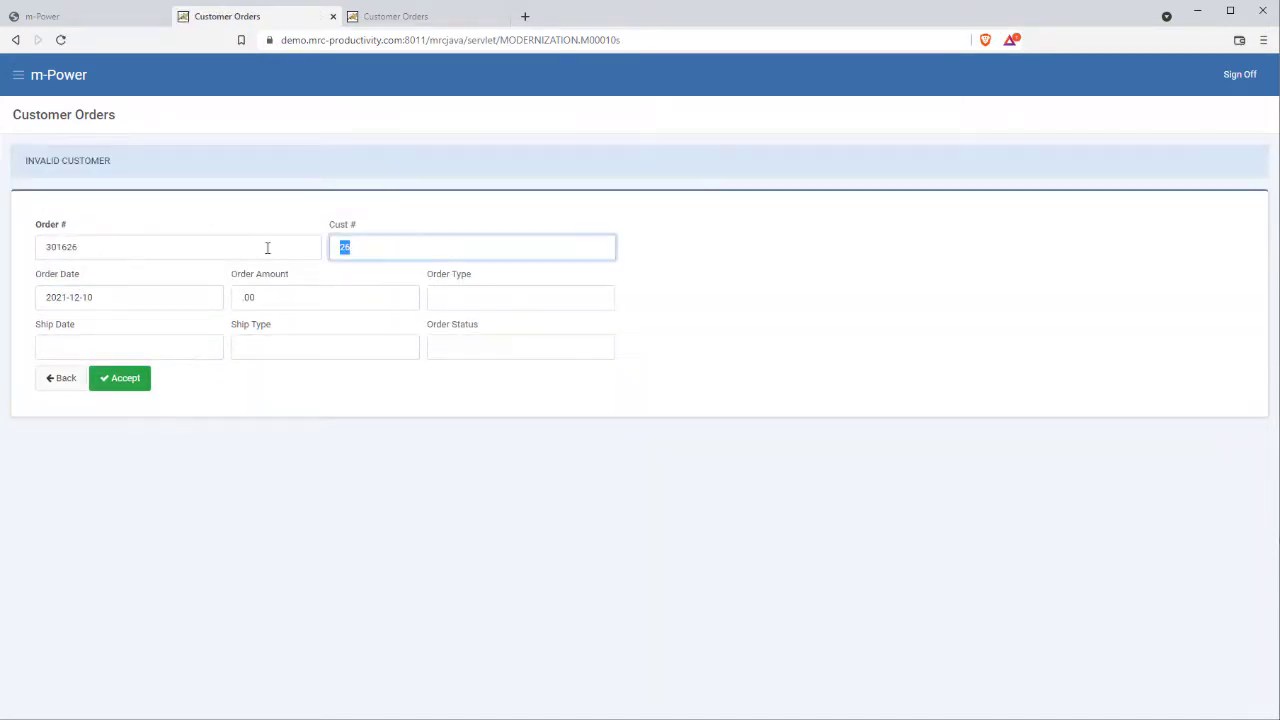
pyautogui.write('100179')
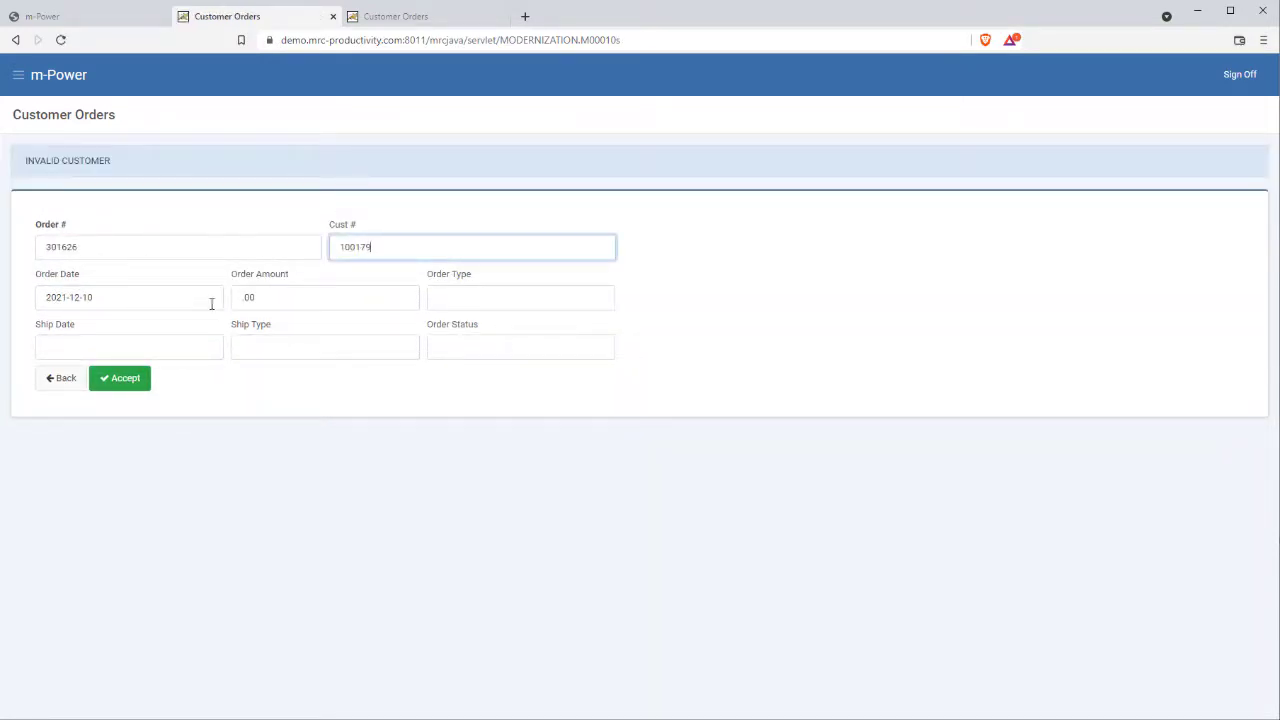
pyautogui.write('234')
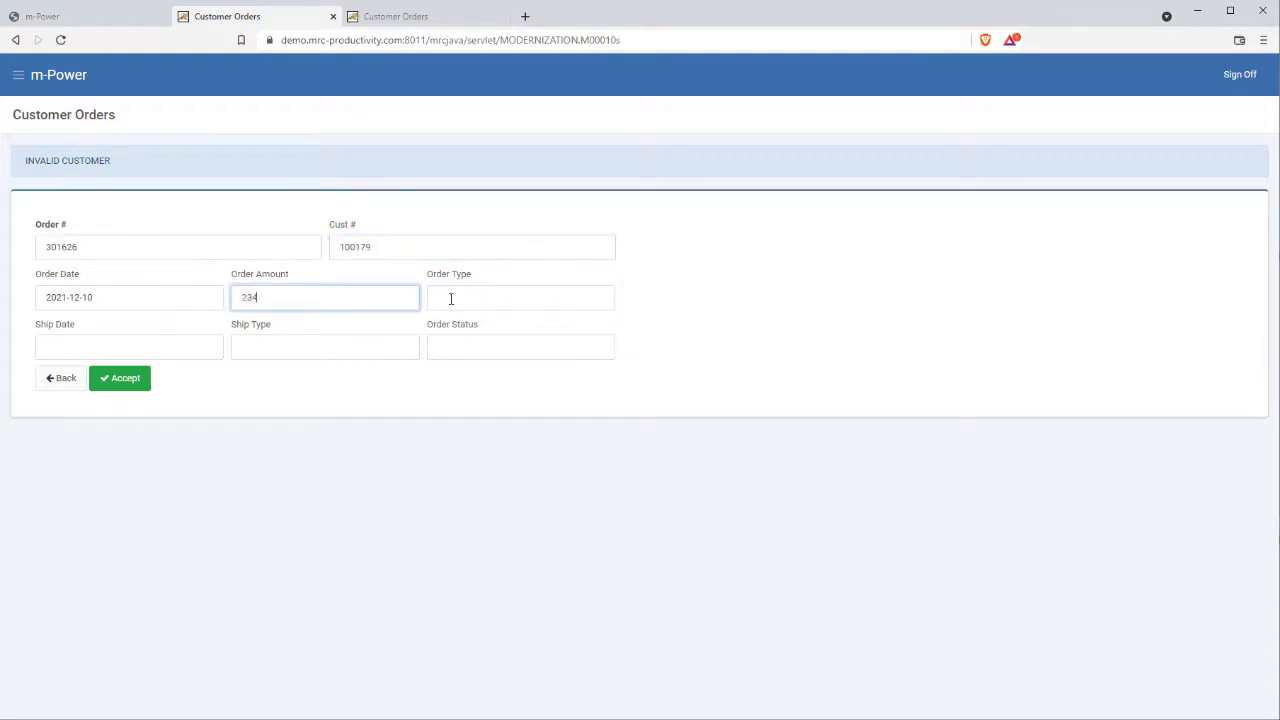
pyautogui.click(128, 346)
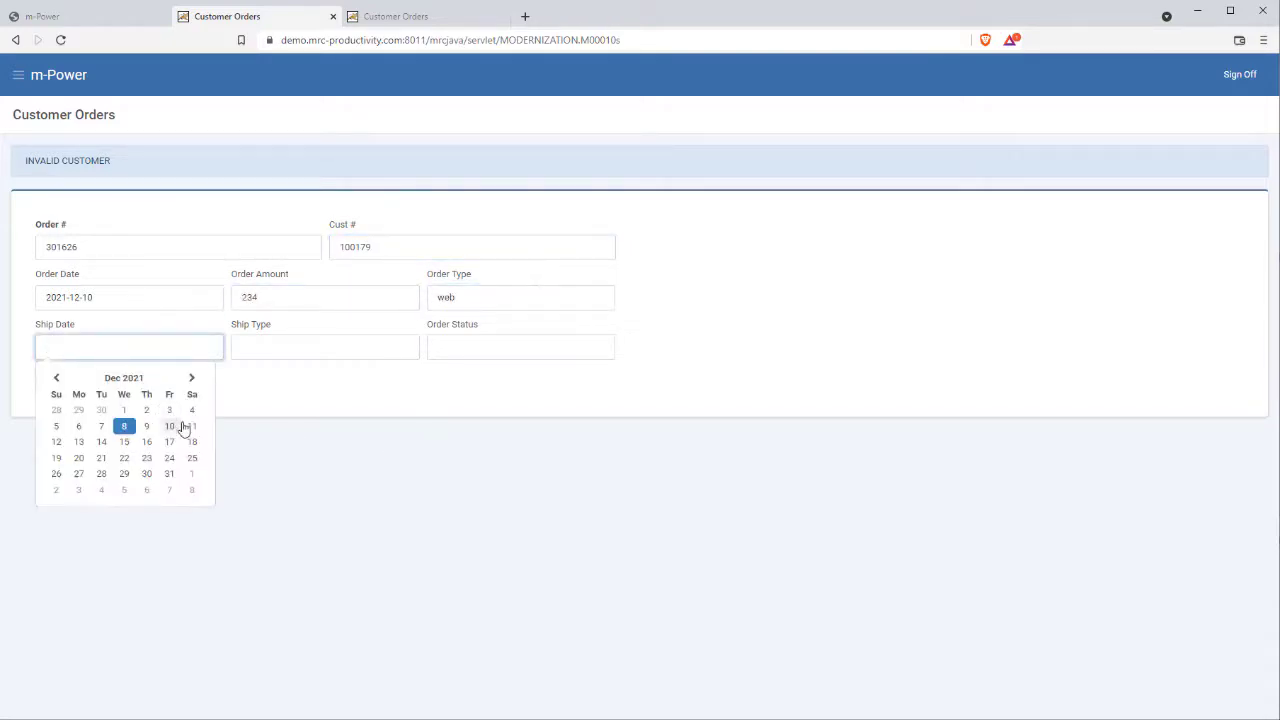
pyautogui.click(192, 426)
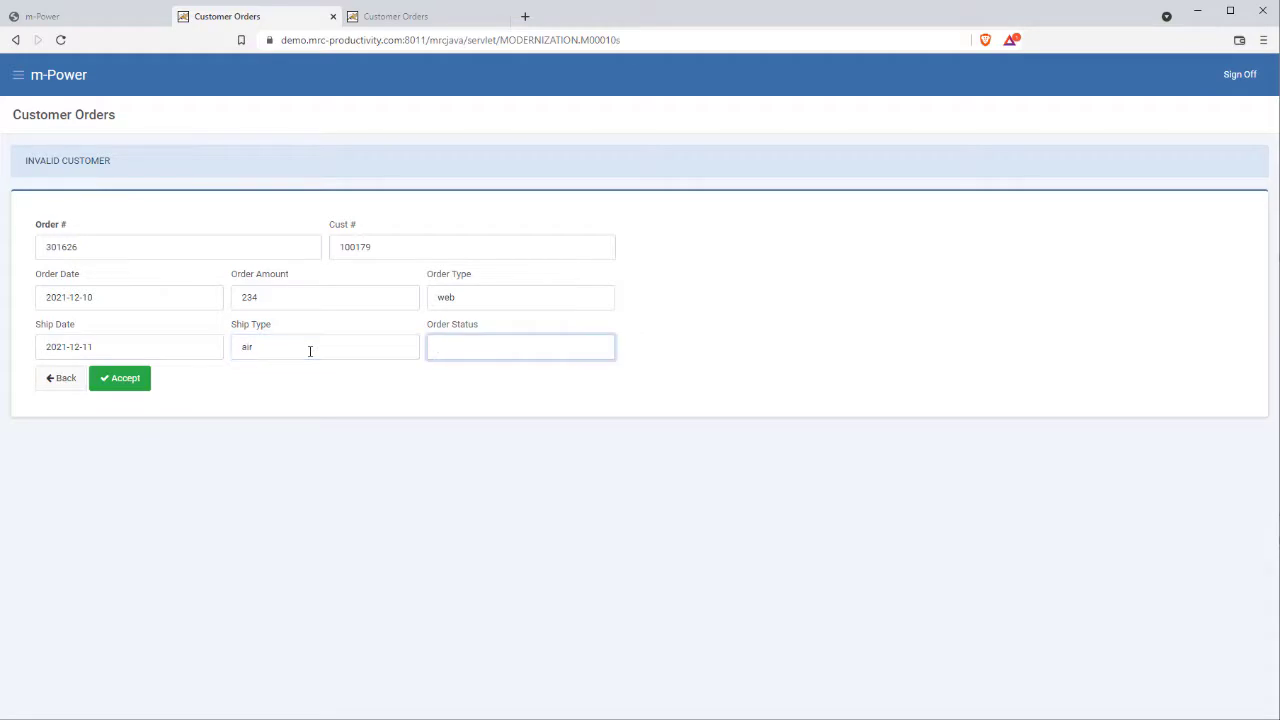
pyautogui.write('b')
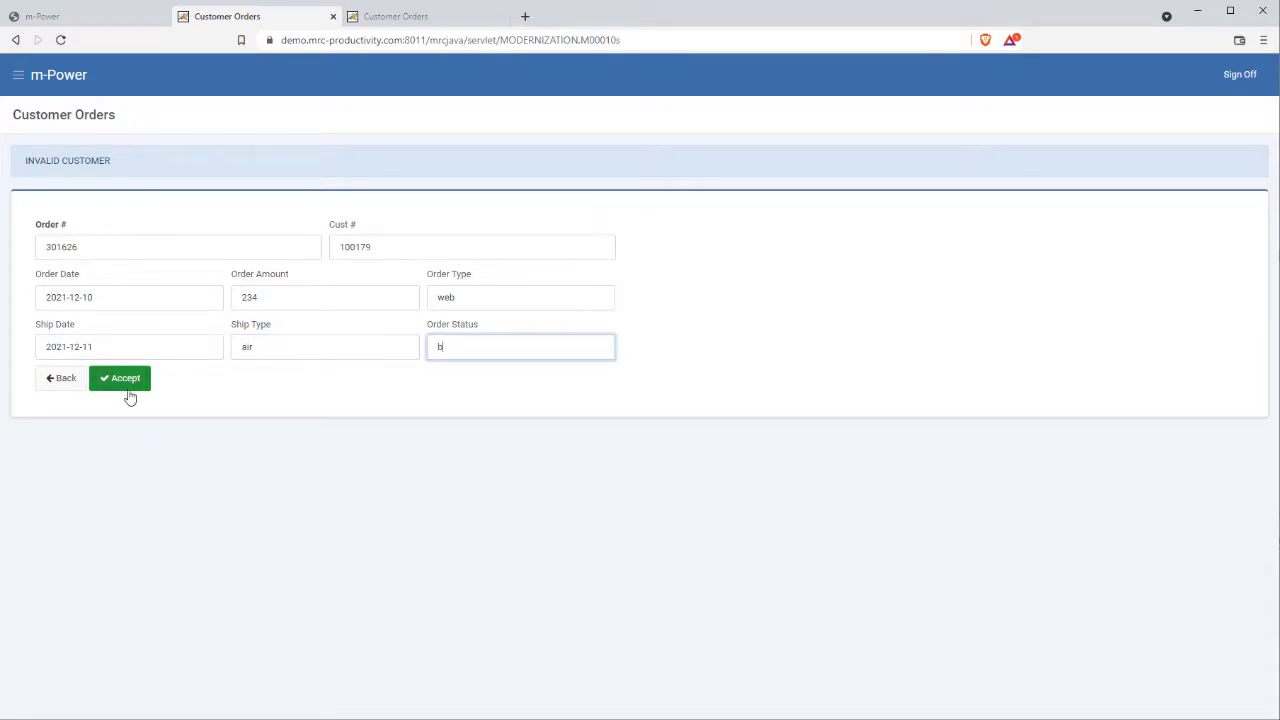
pyautogui.click(120, 378)
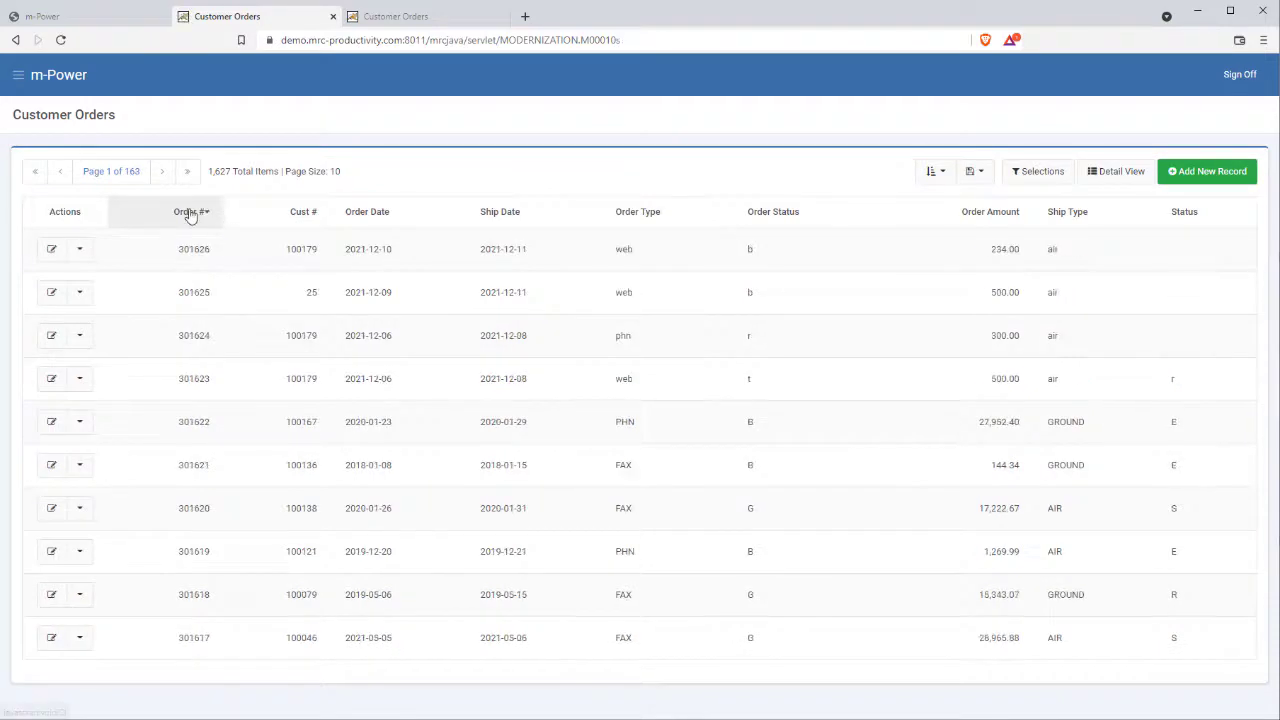
pyautogui.moveTo(128, 36)
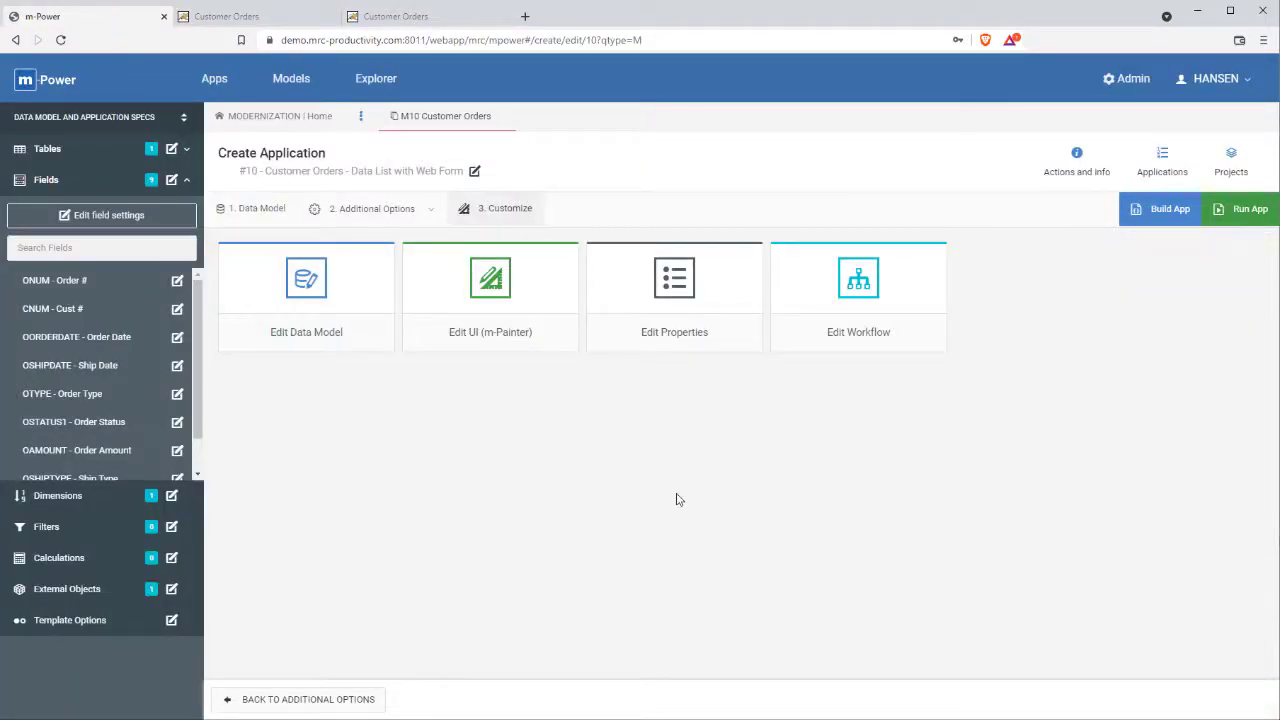
pyautogui.moveTo(570, 360)
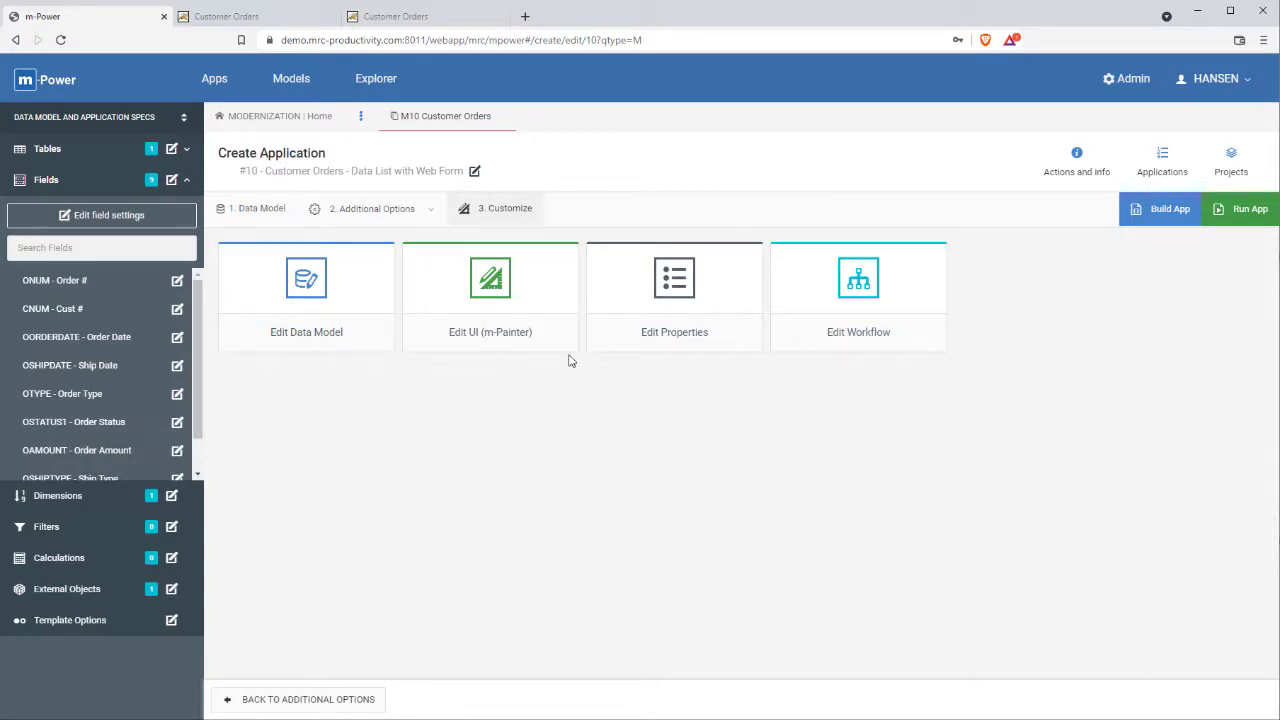